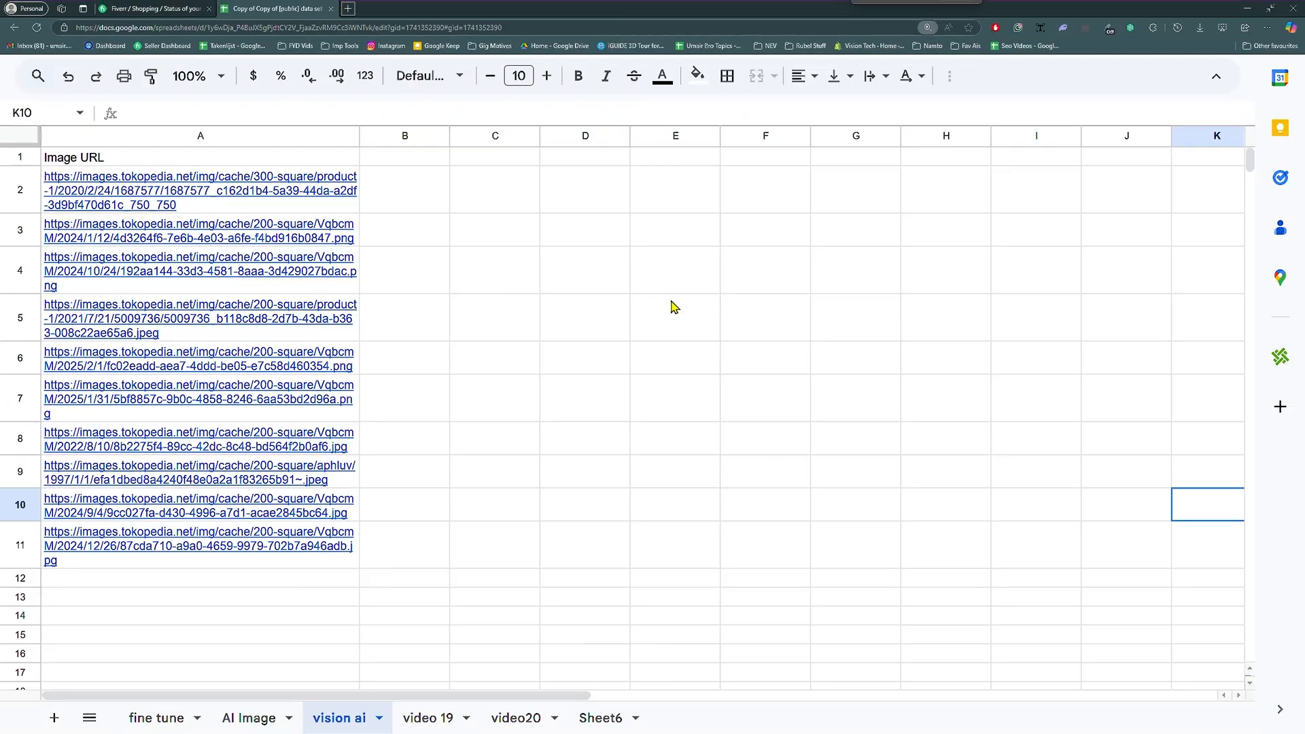
# Drag column A's border wider so the product image URLs wrap onto fewer lines.
pyautogui.click(585, 318)
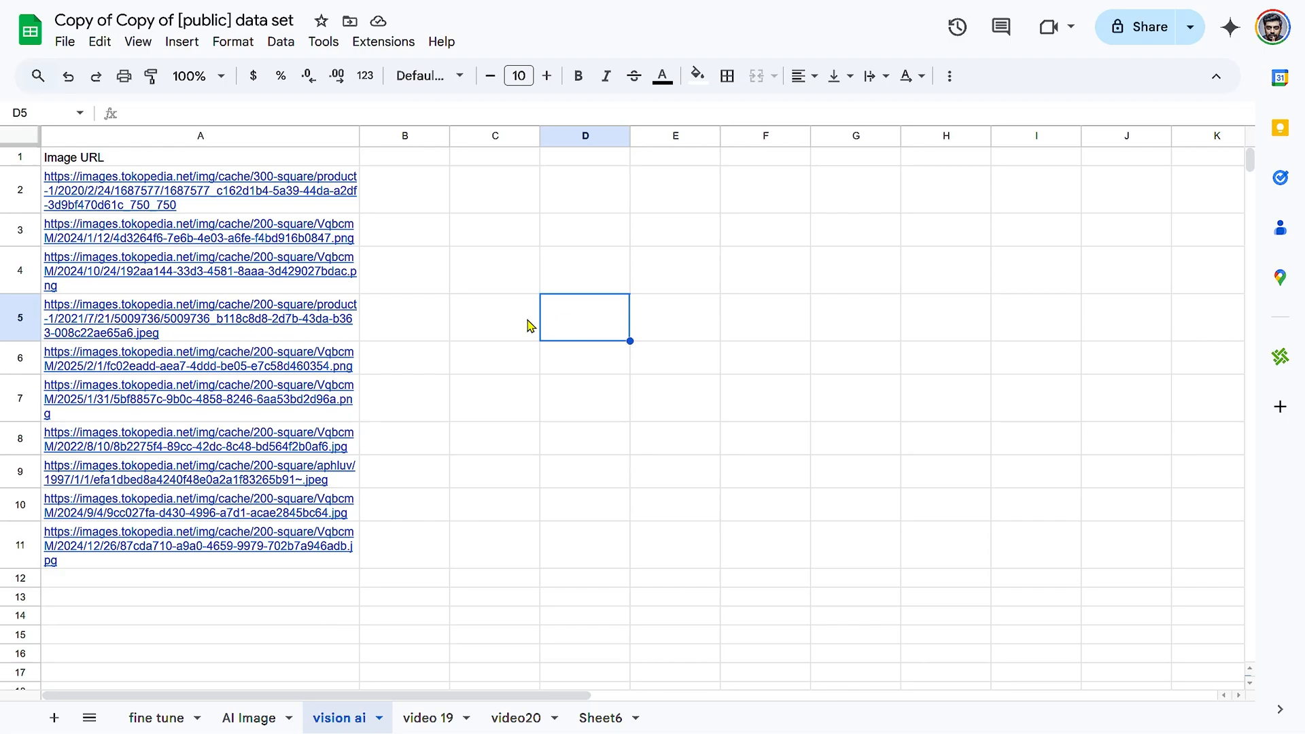
pyautogui.click(406, 269)
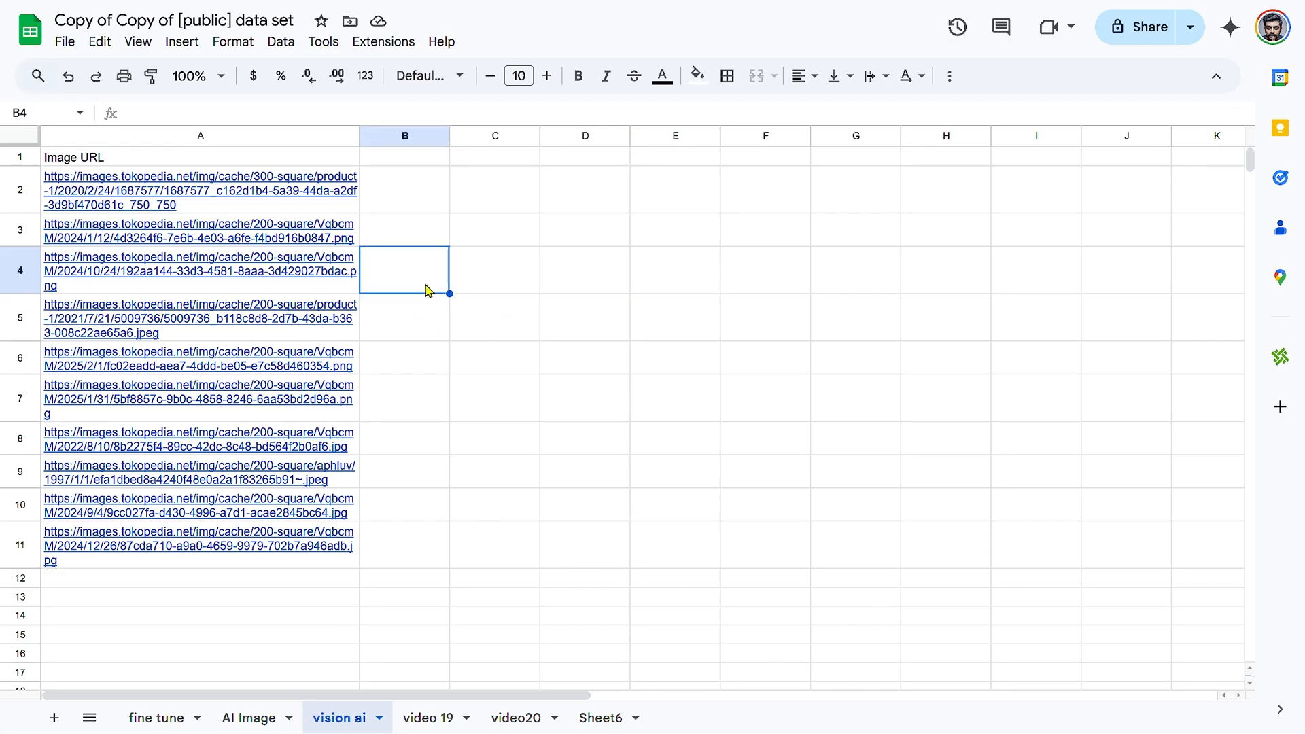
pyautogui.moveTo(189, 480)
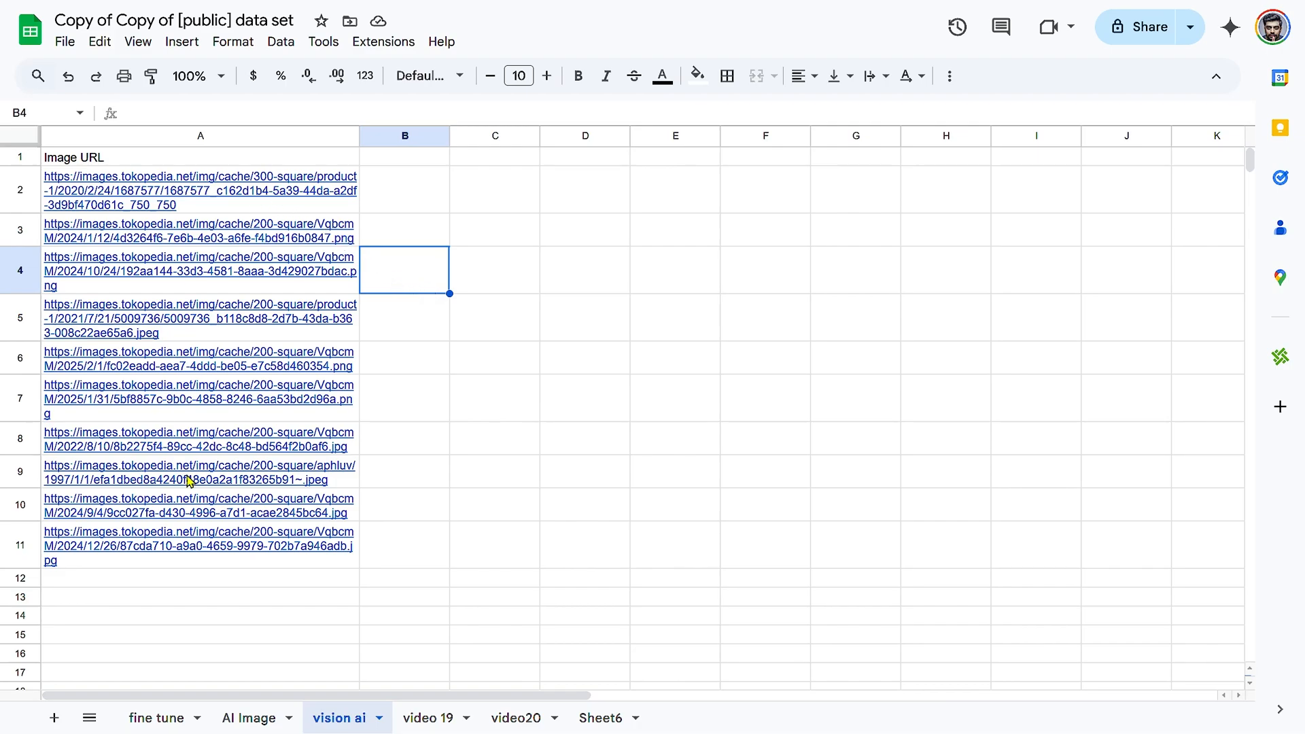
pyautogui.moveTo(490, 316)
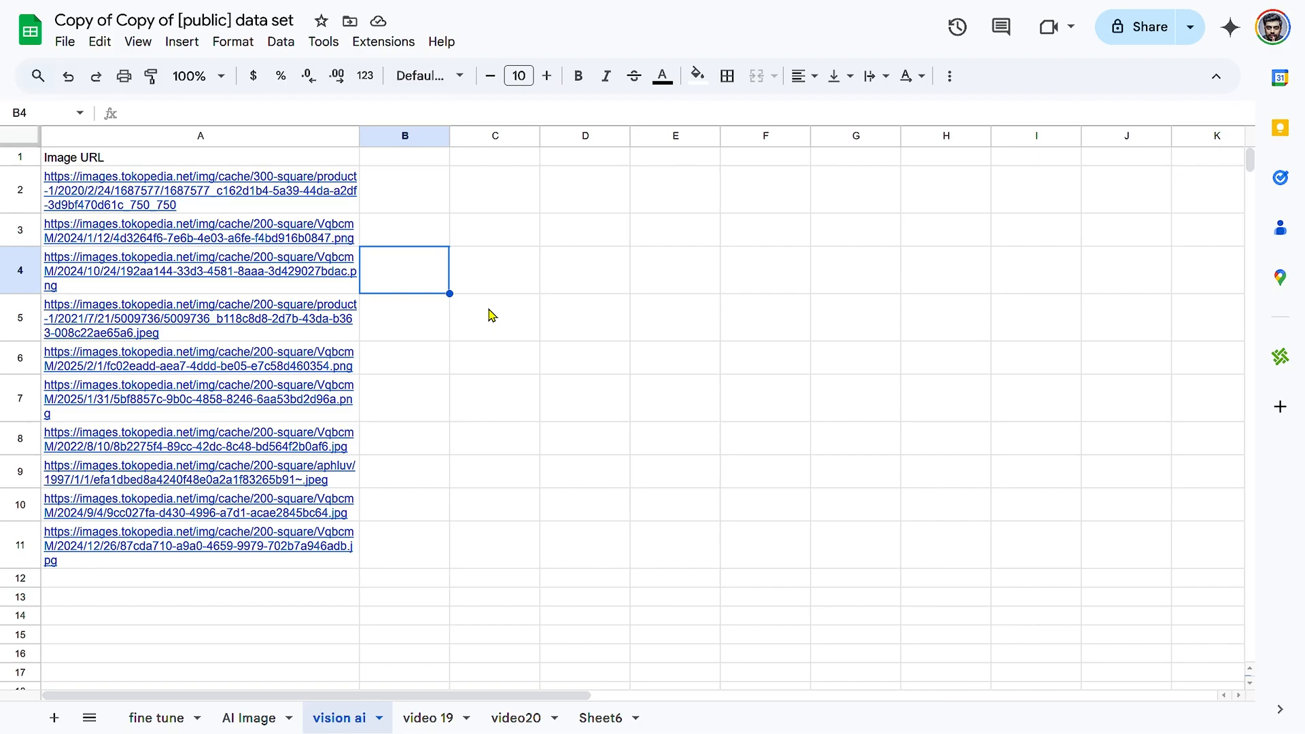
pyautogui.moveTo(412, 231)
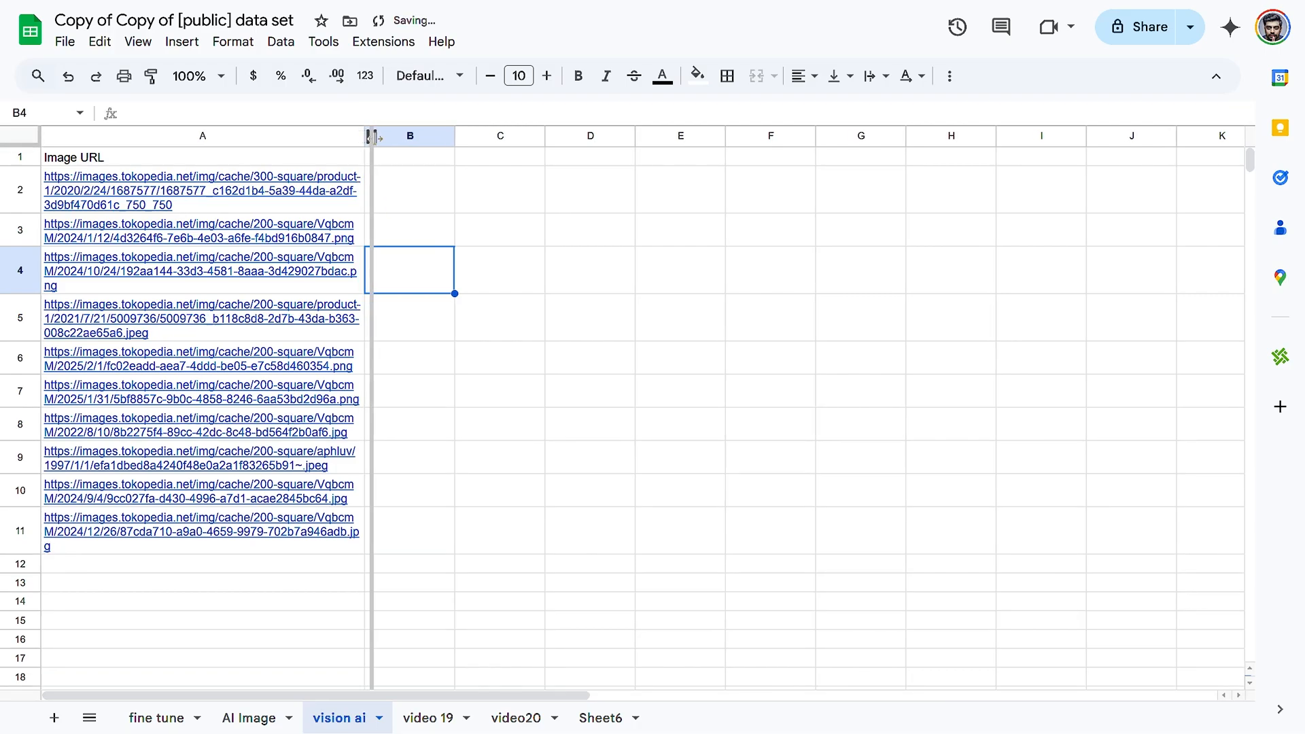
pyautogui.moveTo(373, 136); pyautogui.dragTo(373, 136)
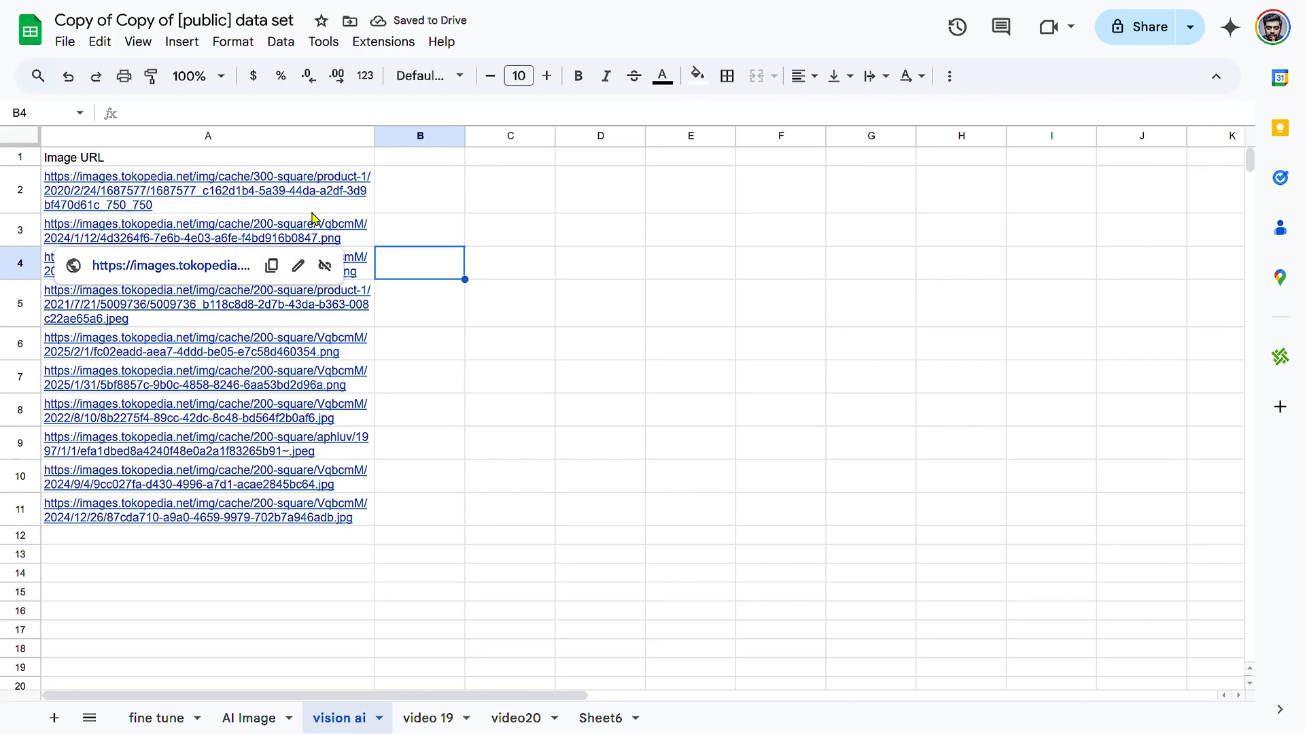
pyautogui.click(420, 230)
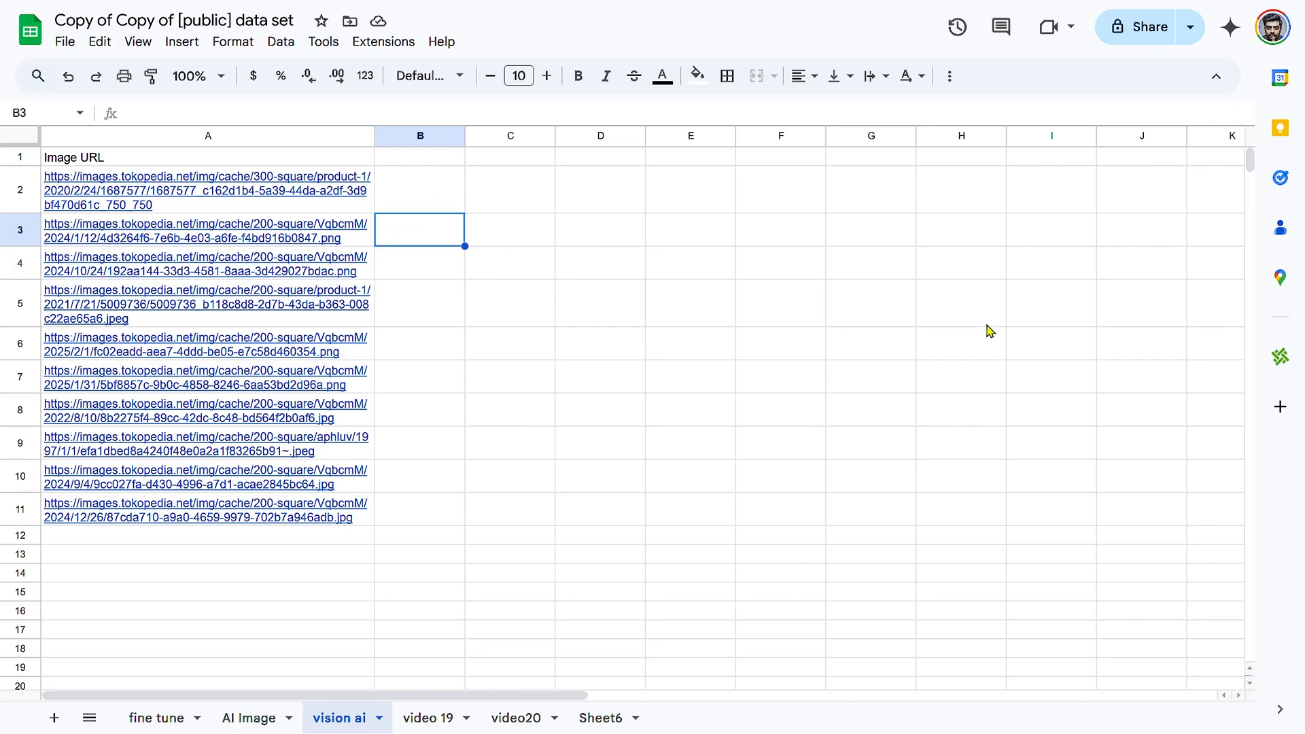
pyautogui.moveTo(1260, 364)
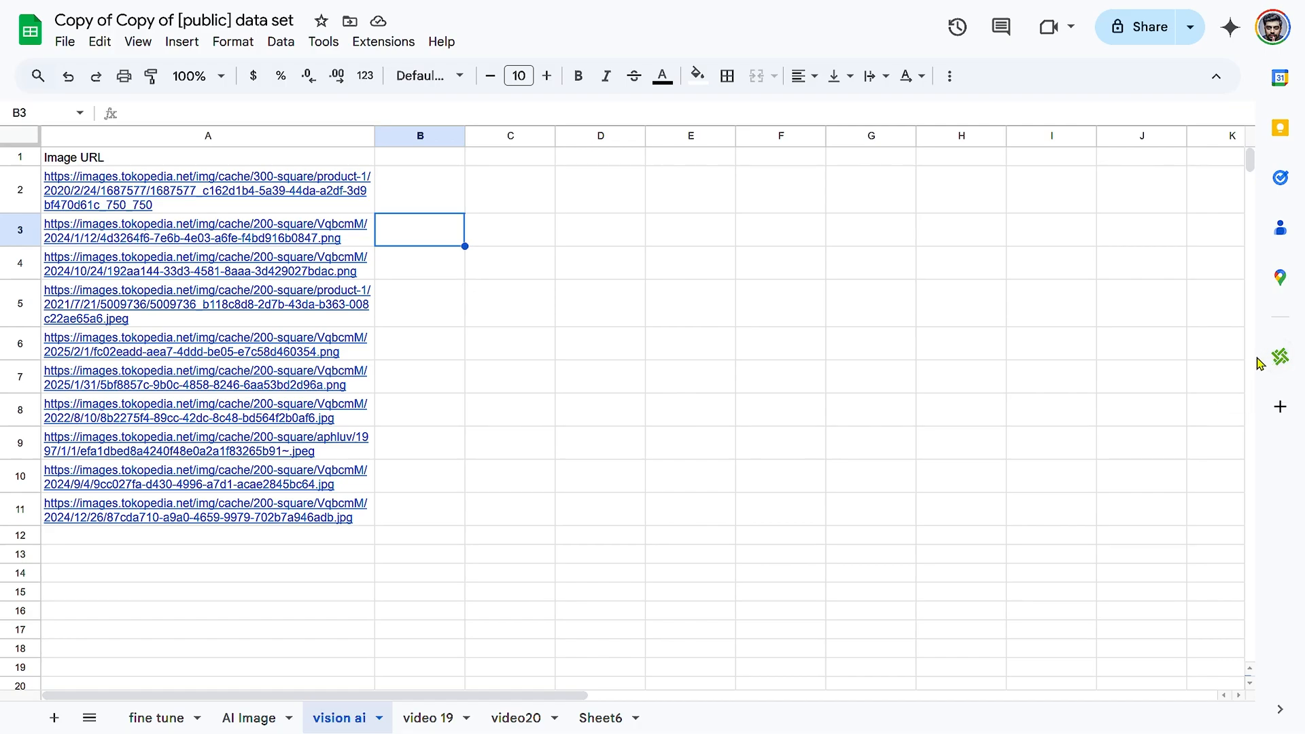
pyautogui.moveTo(1281, 357)
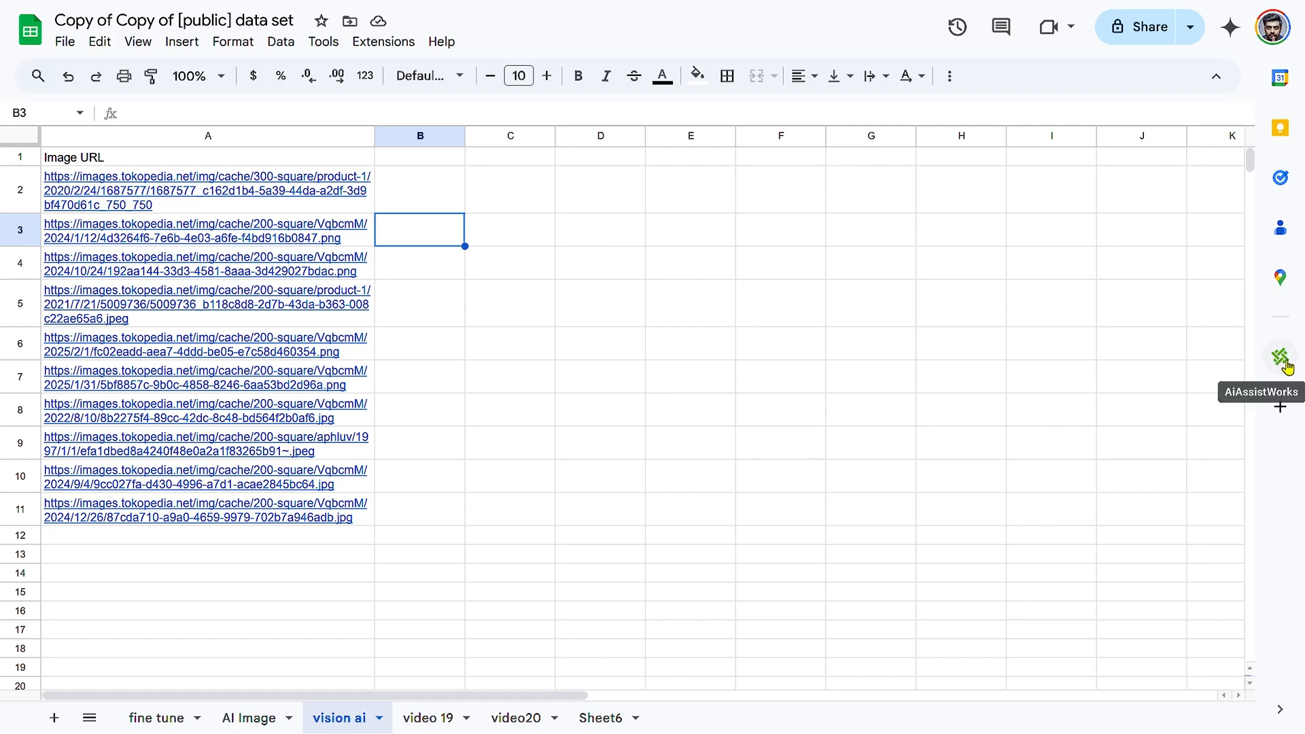
# Open the AiAssistWorks add-on sidebar from the right side panel.
pyautogui.click(1287, 360)
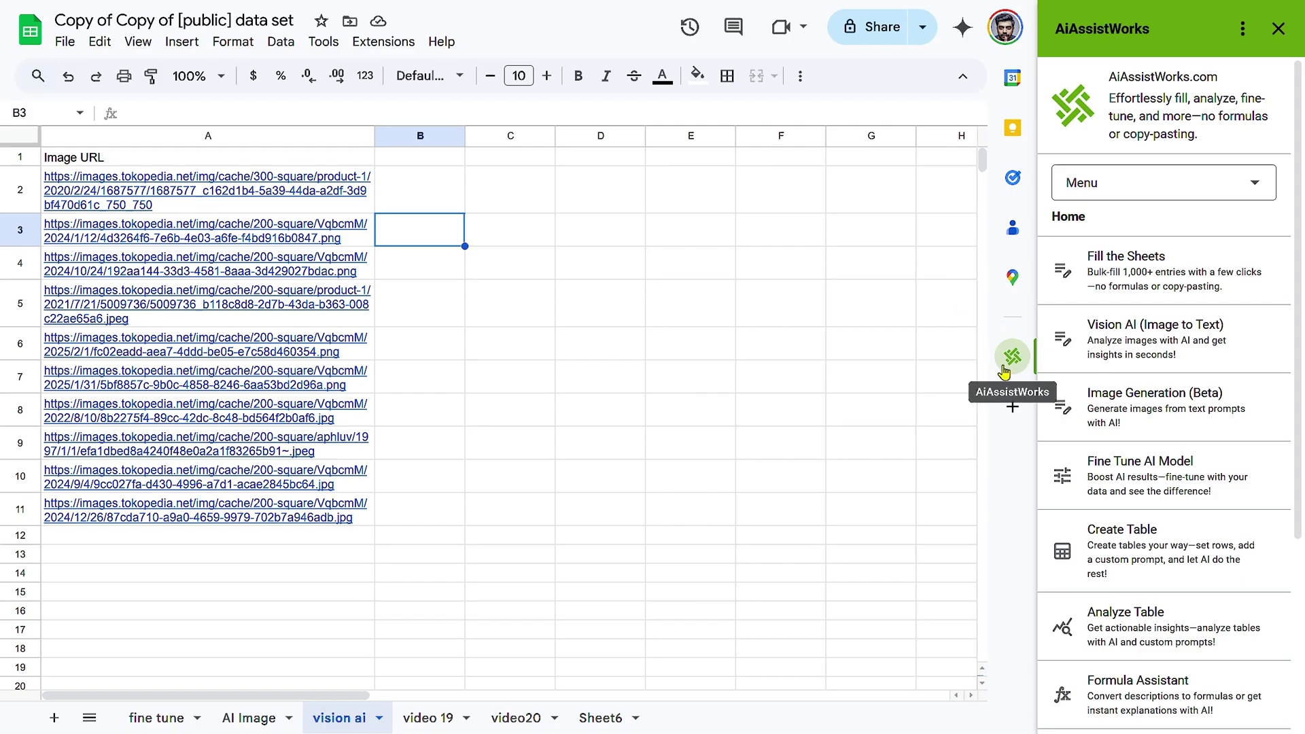
pyautogui.moveTo(1143, 342)
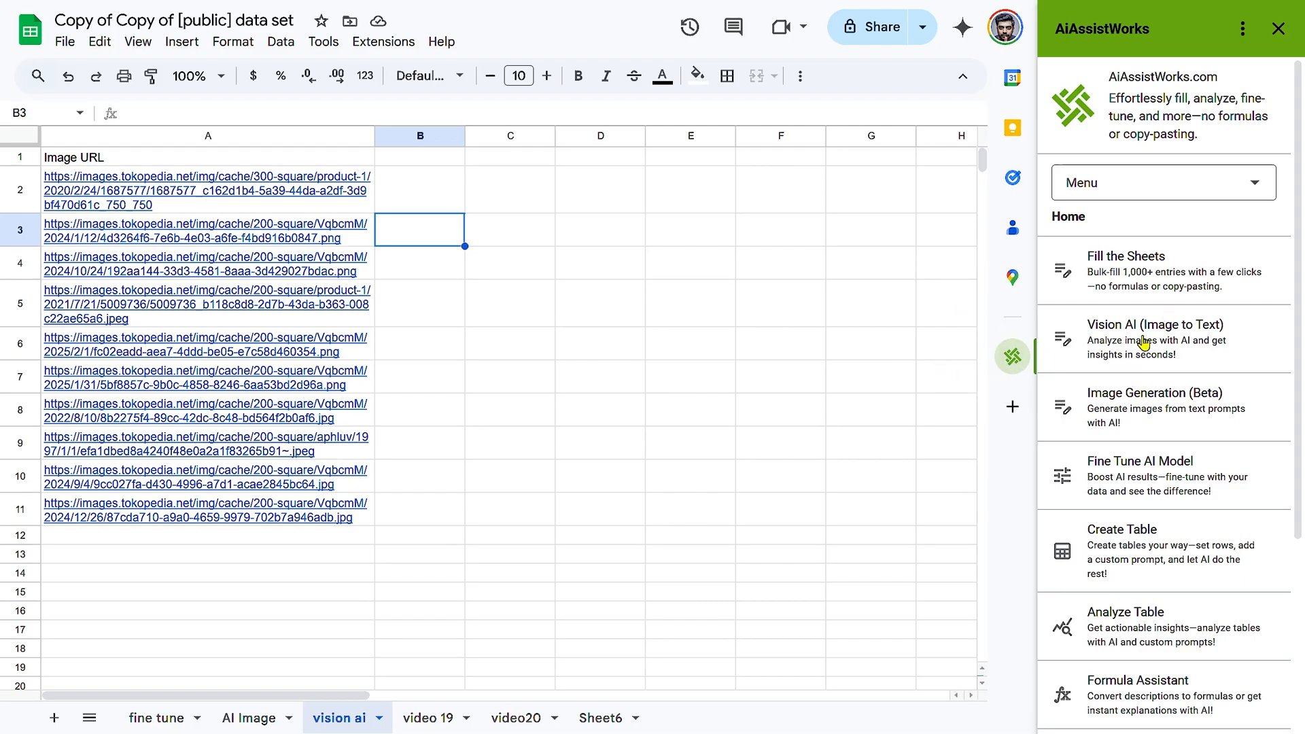
pyautogui.moveTo(1083, 406)
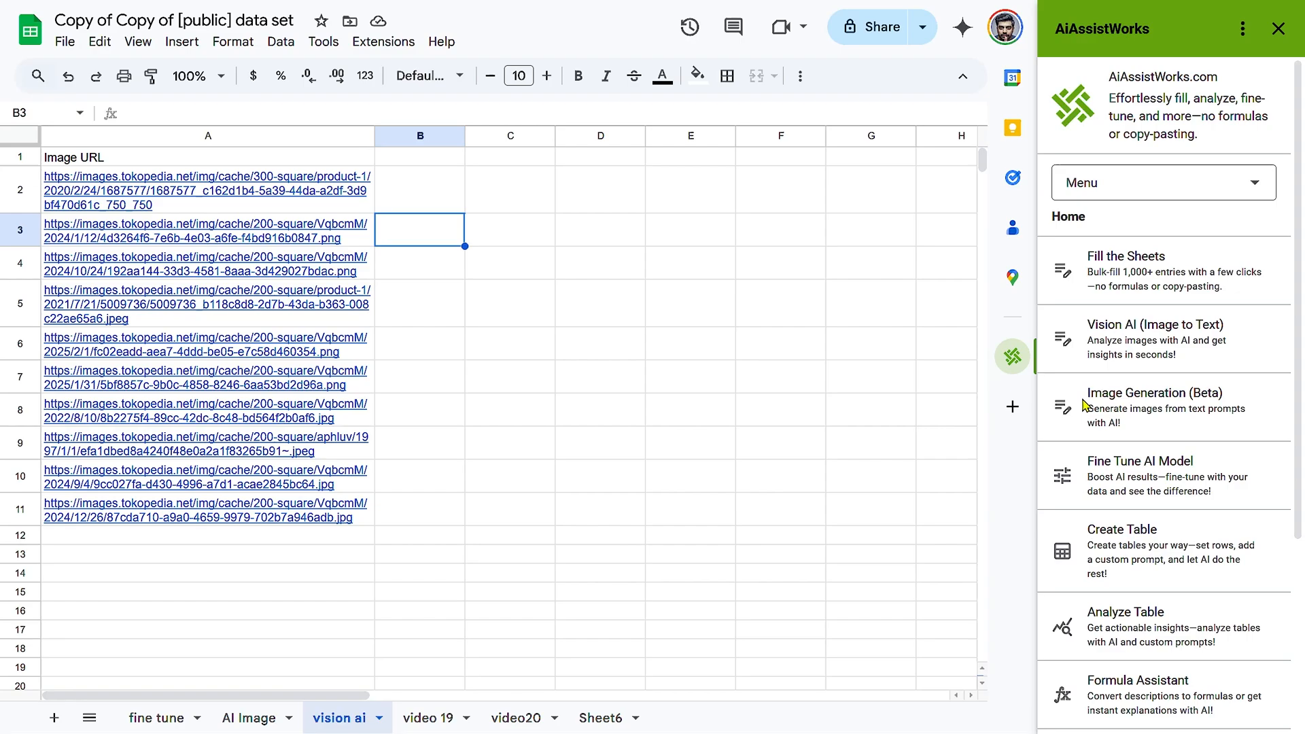
# In Vision AI (Image to Text), choose sheet 'vision ai' and 'Column A - Image URL'.
pyautogui.click(1158, 338)
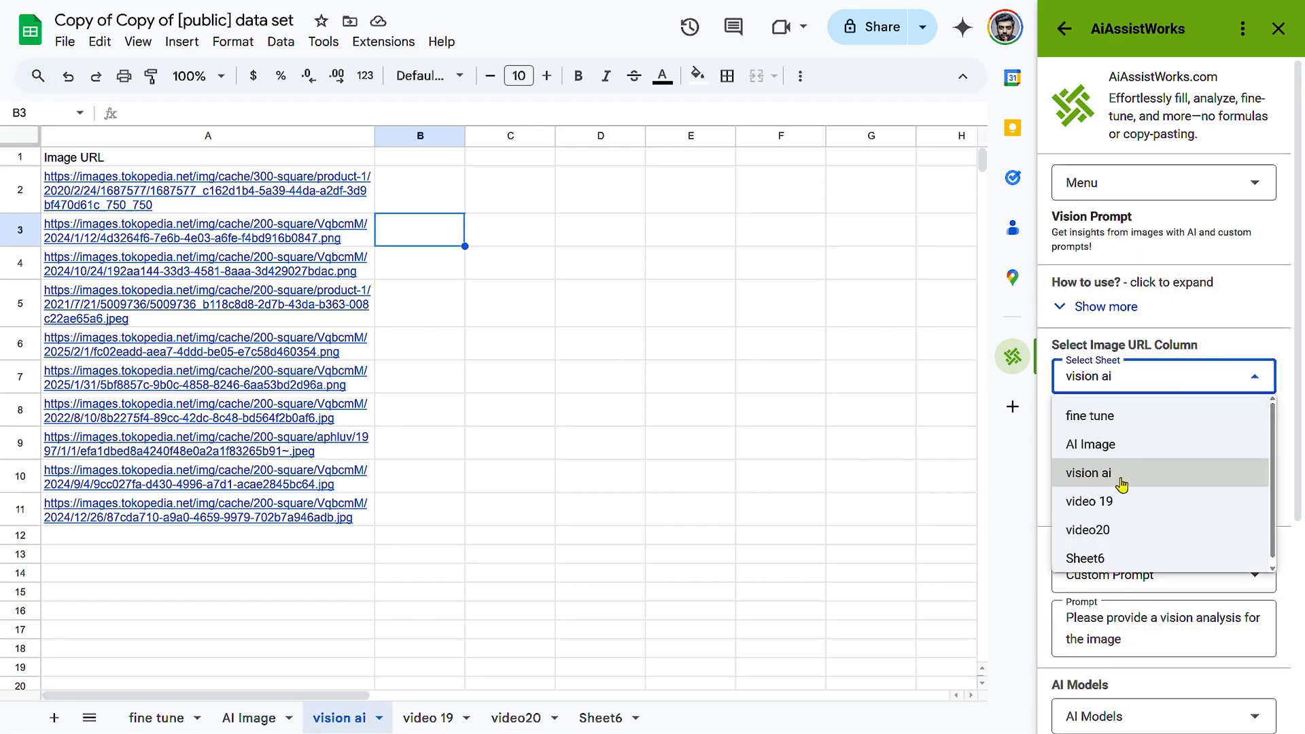
pyautogui.moveTo(1099, 478)
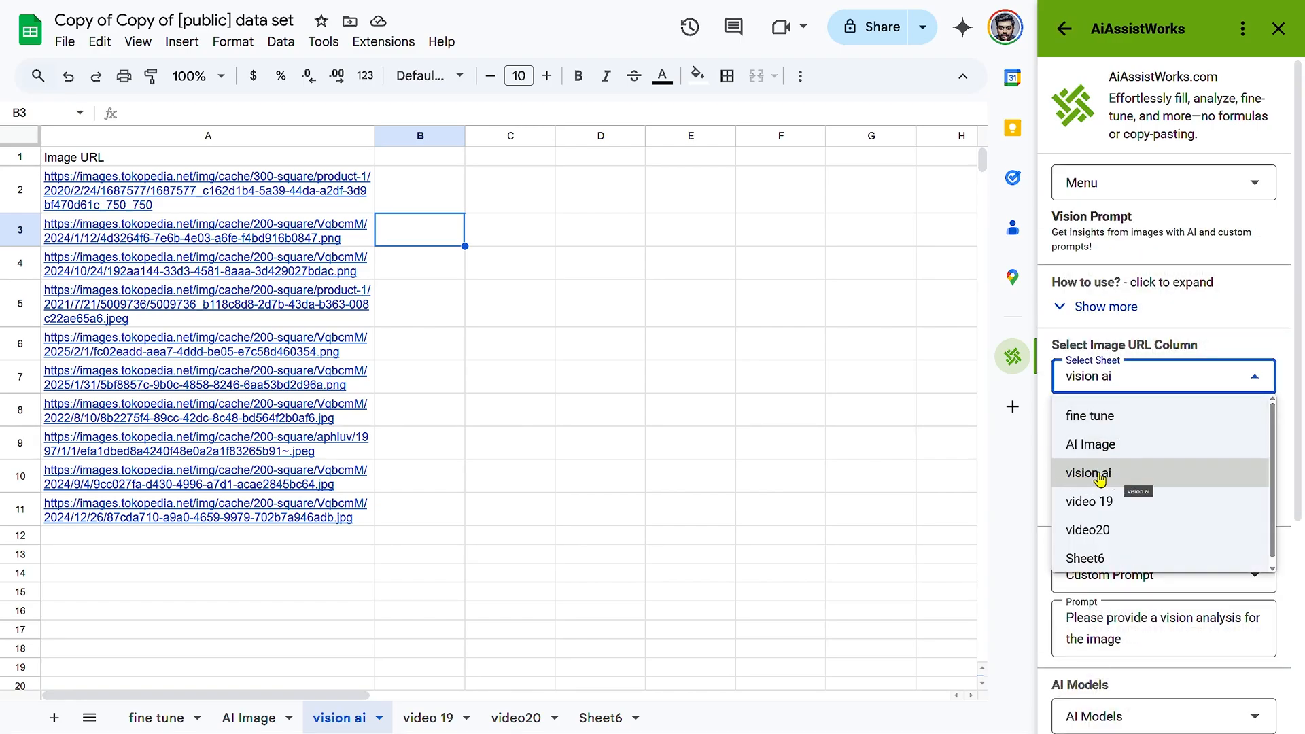
pyautogui.click(1087, 473)
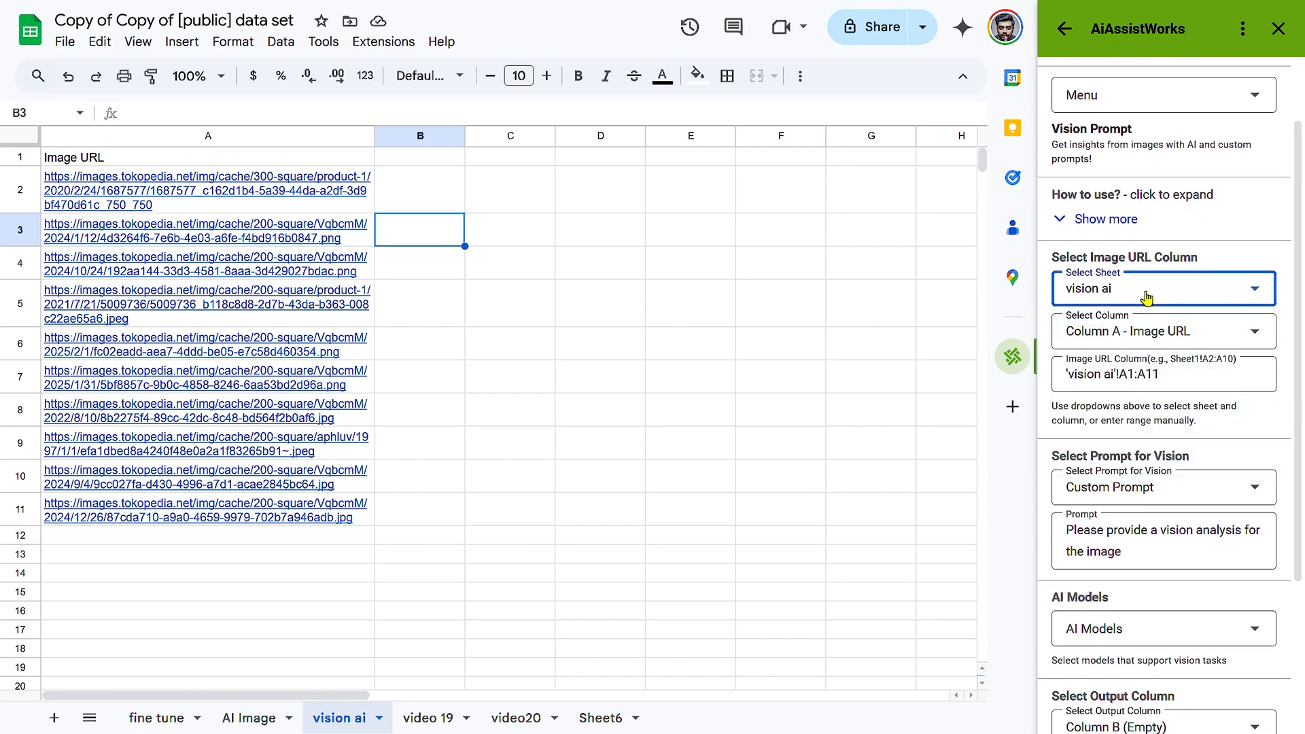
pyautogui.click(1161, 330)
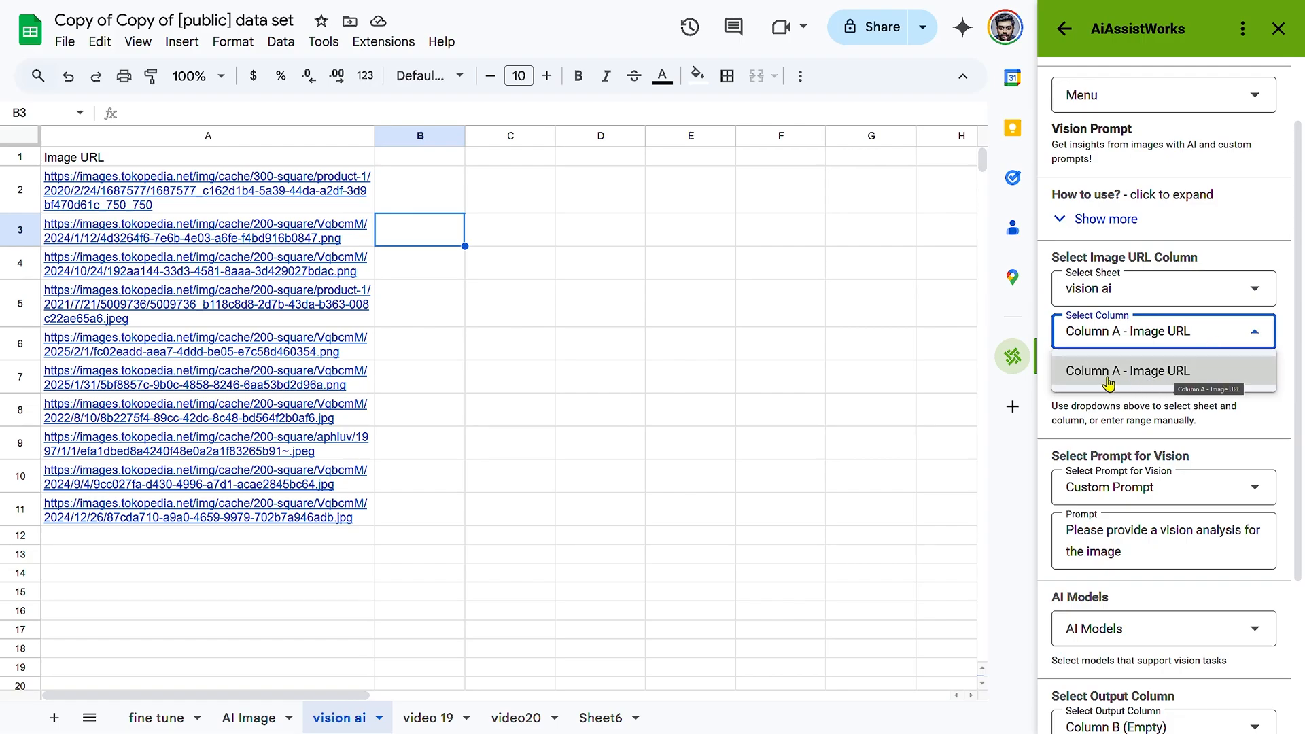
pyautogui.click(1128, 370)
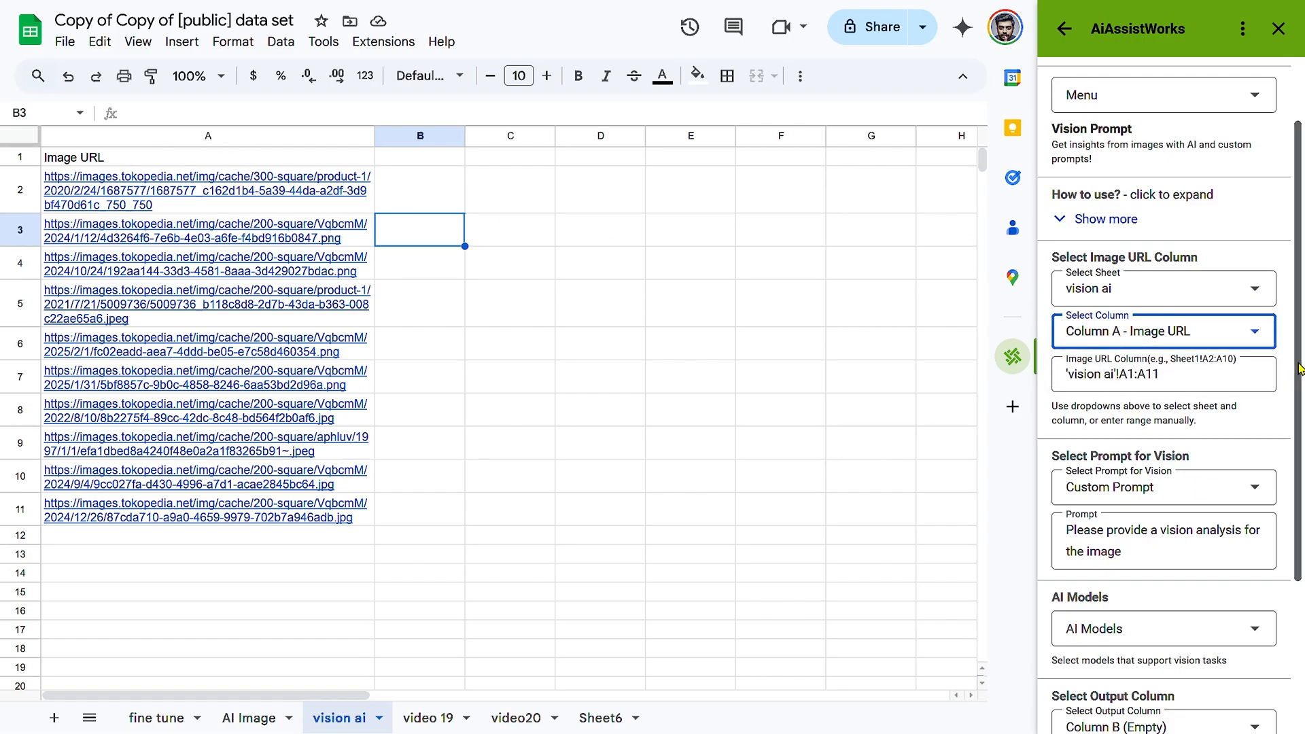
pyautogui.scroll(3)
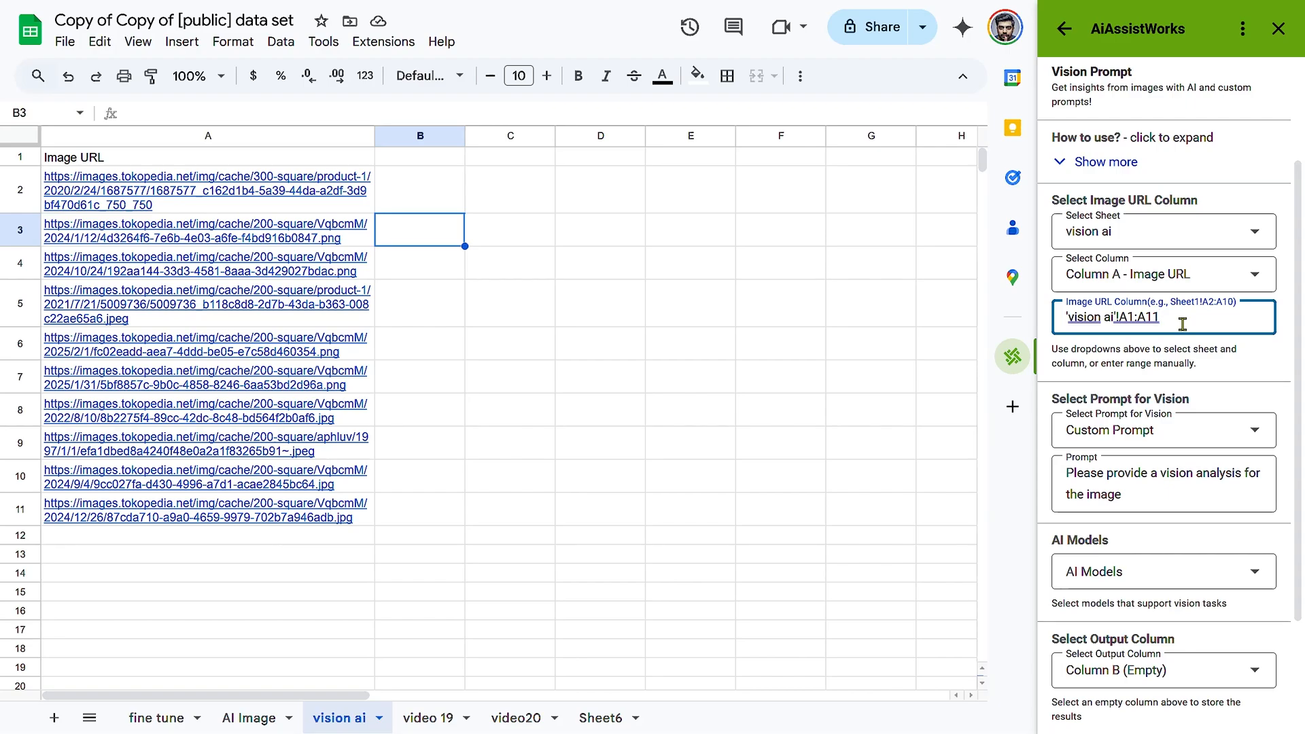
pyautogui.scroll(-3)
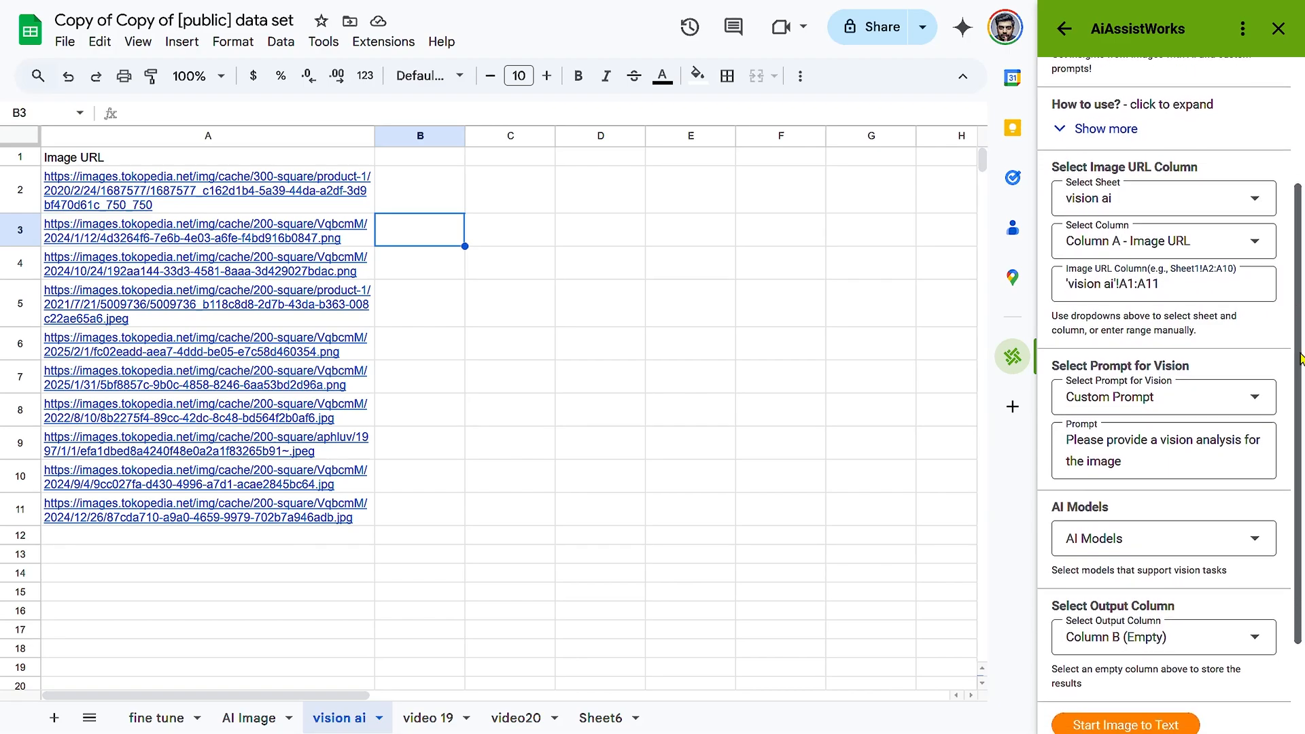
# Choose the Describe Image preset prompt for the Vision AI form.
pyautogui.click(1161, 397)
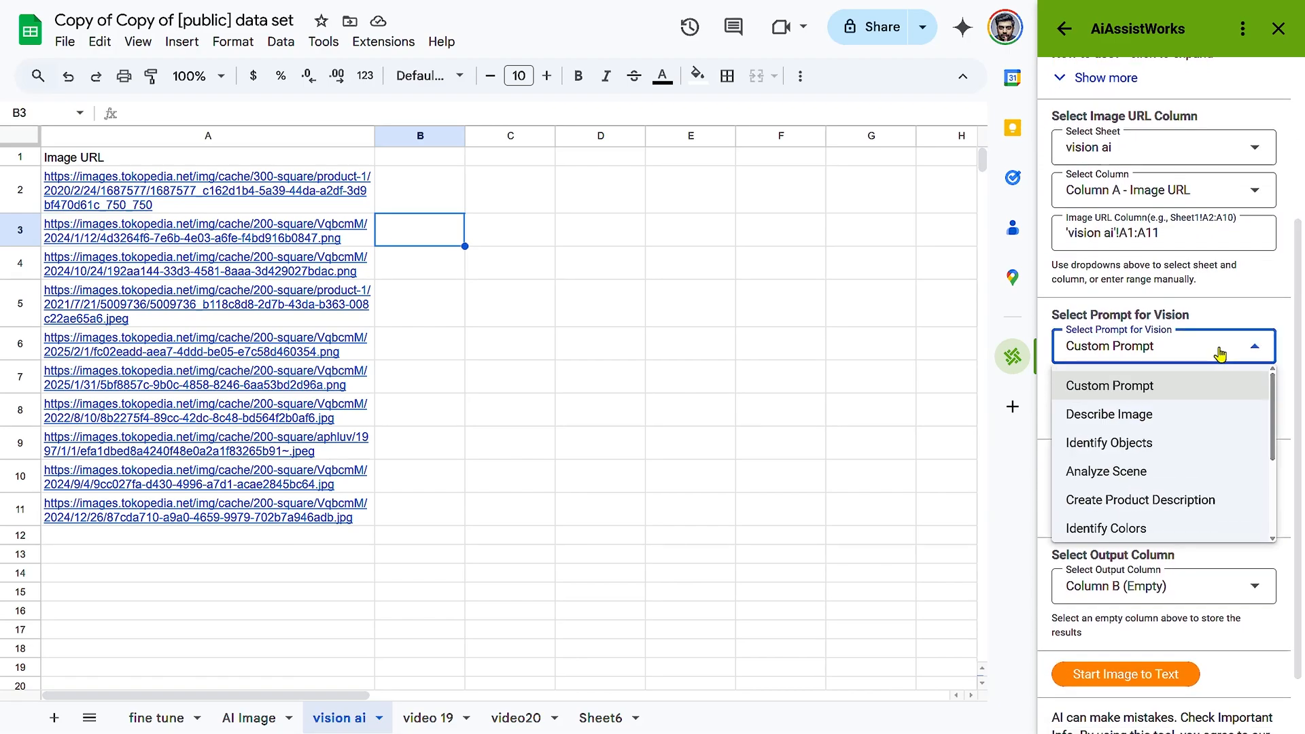
pyautogui.moveTo(1109, 414)
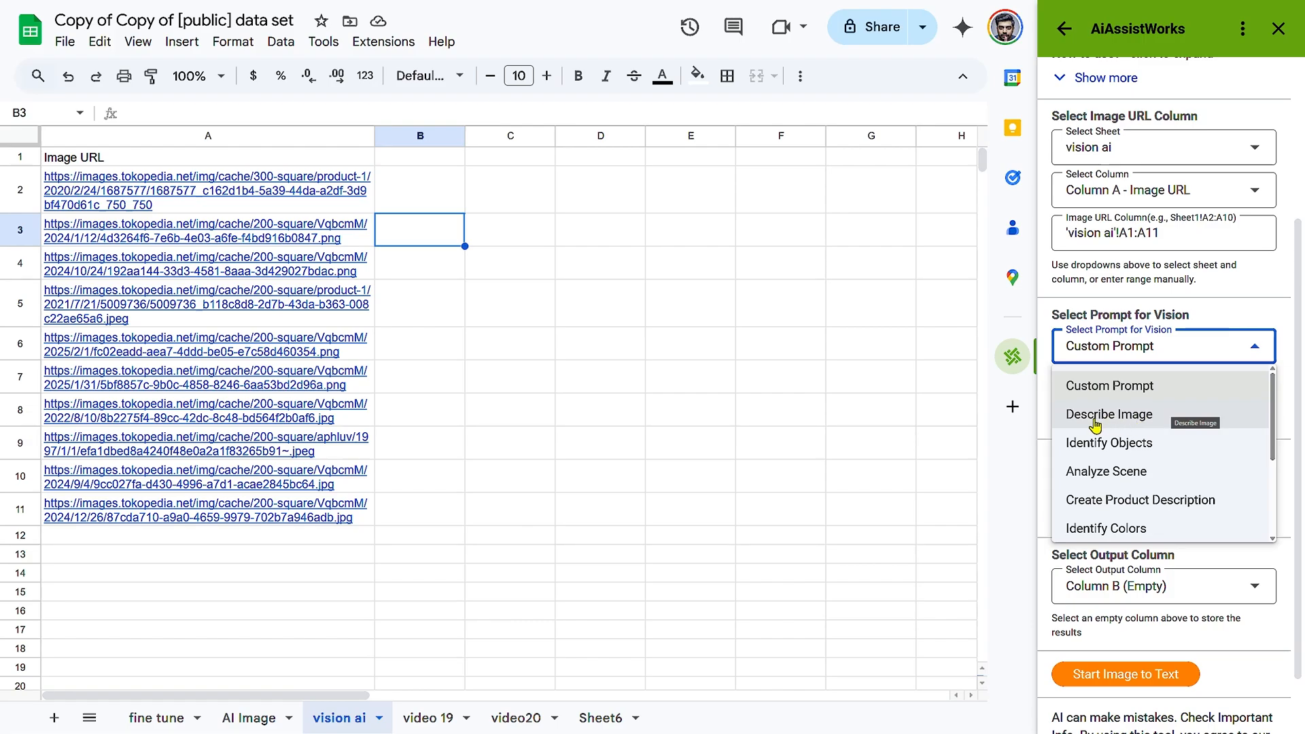
pyautogui.click(1108, 414)
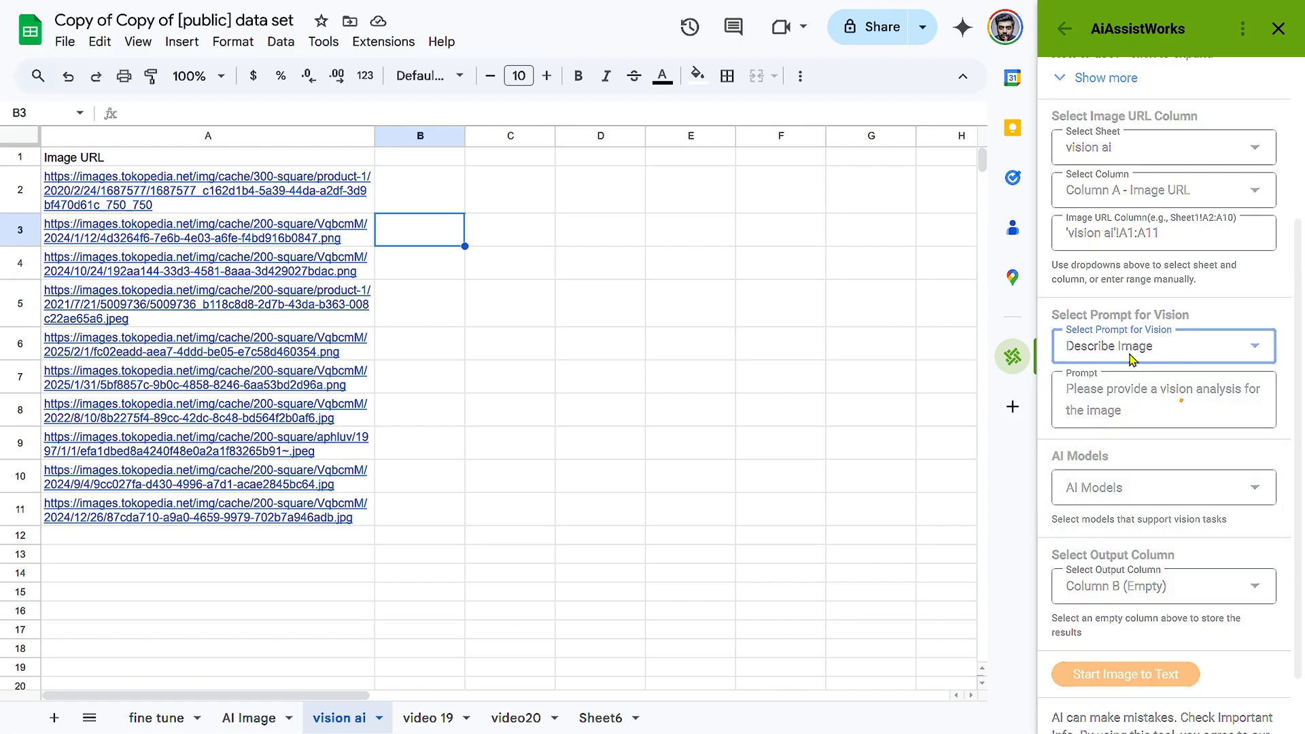
pyautogui.scroll(3)
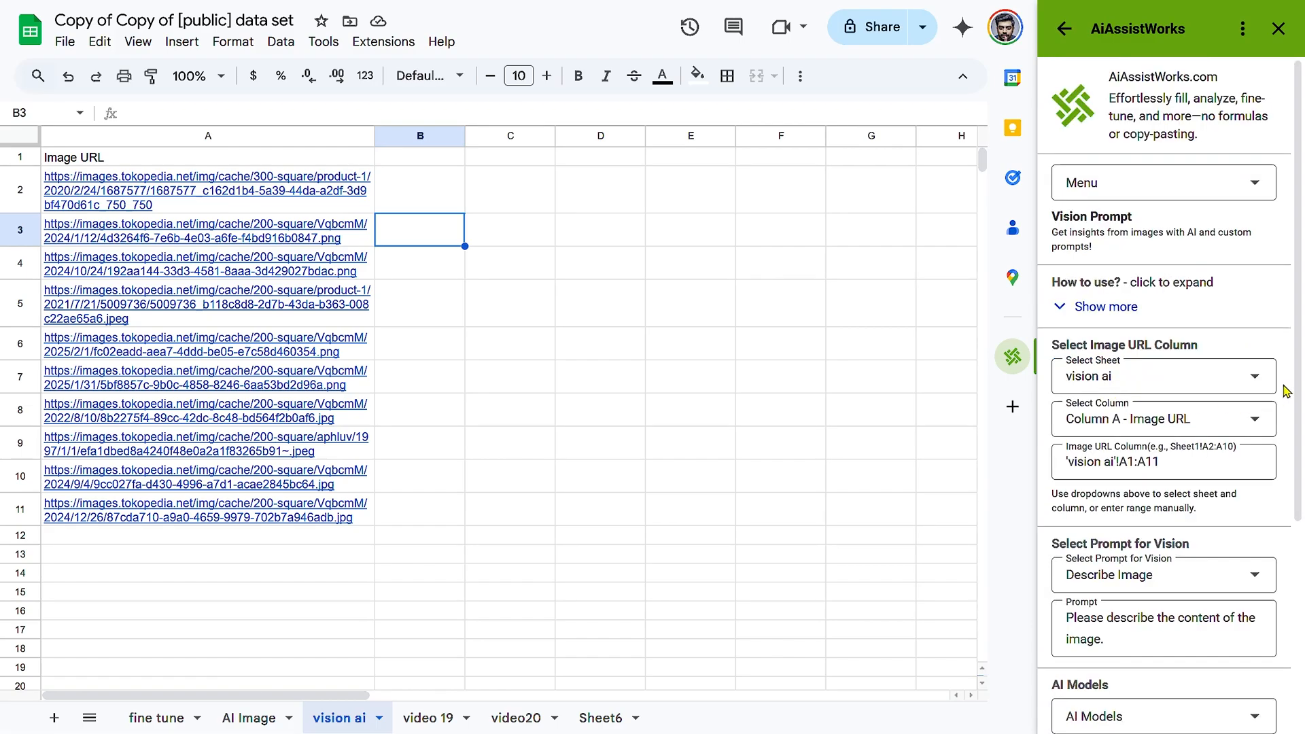
pyautogui.scroll(-3)
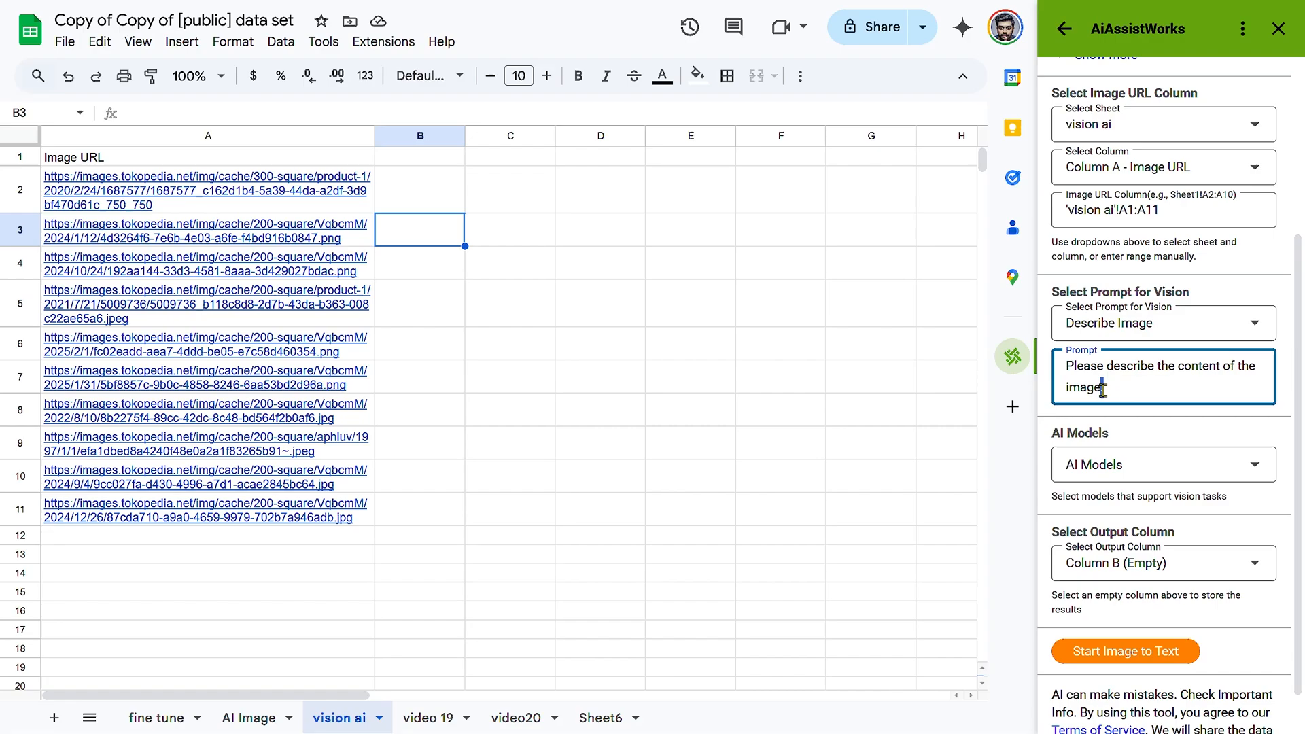
# Review the selected prompt text and bring up the AI Models list.
pyautogui.write('.')
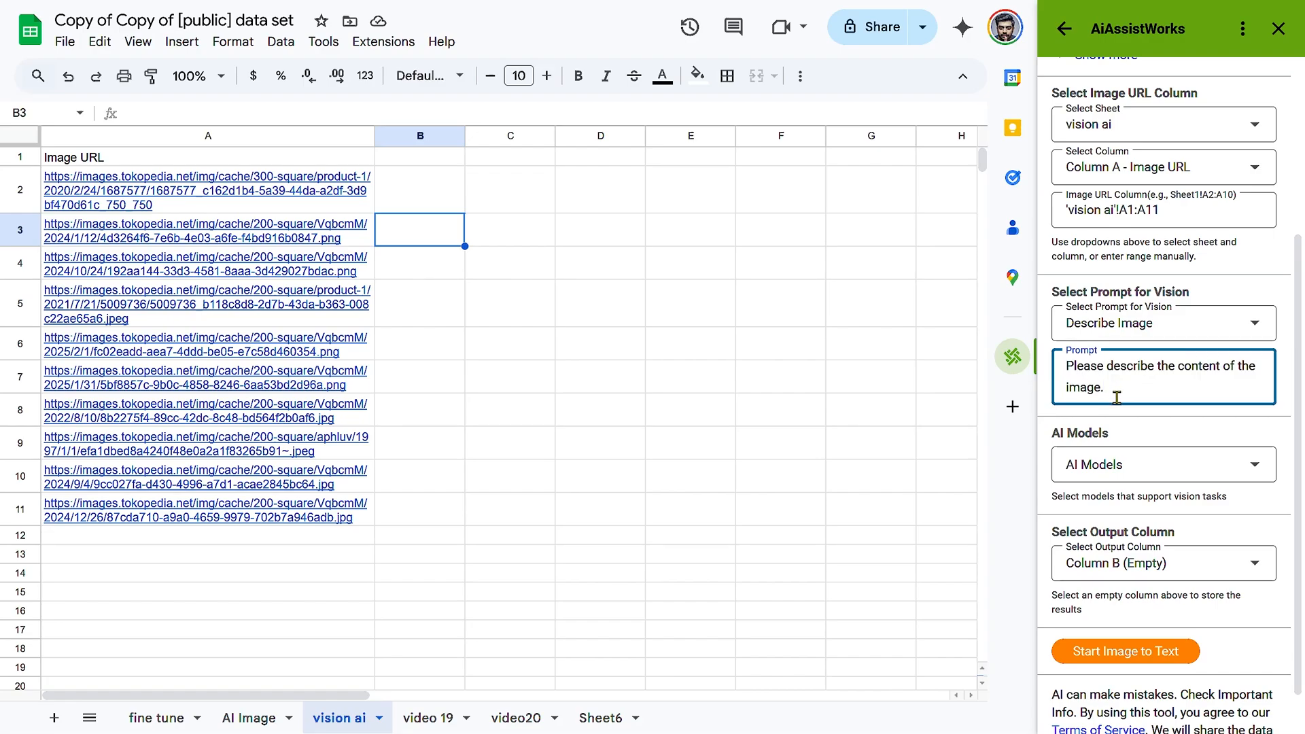
pyautogui.scroll(3)
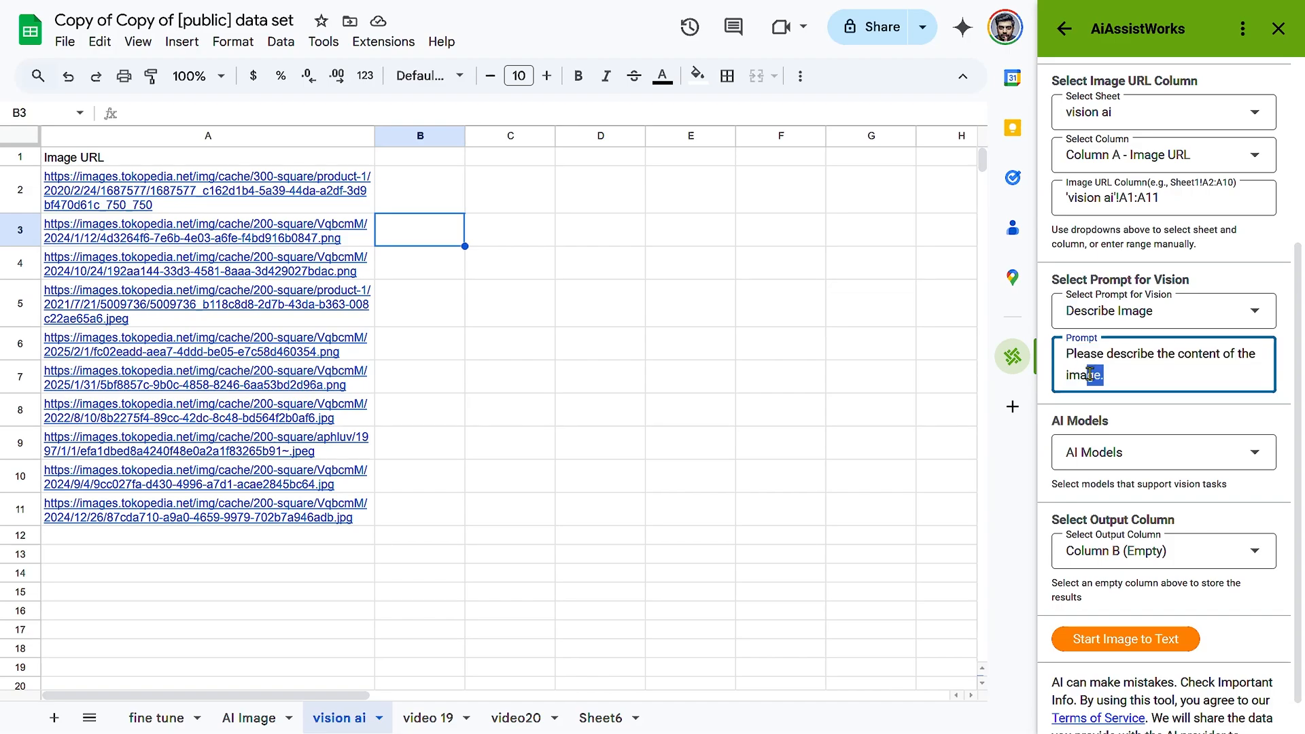
pyautogui.tripleClick(1158, 364)
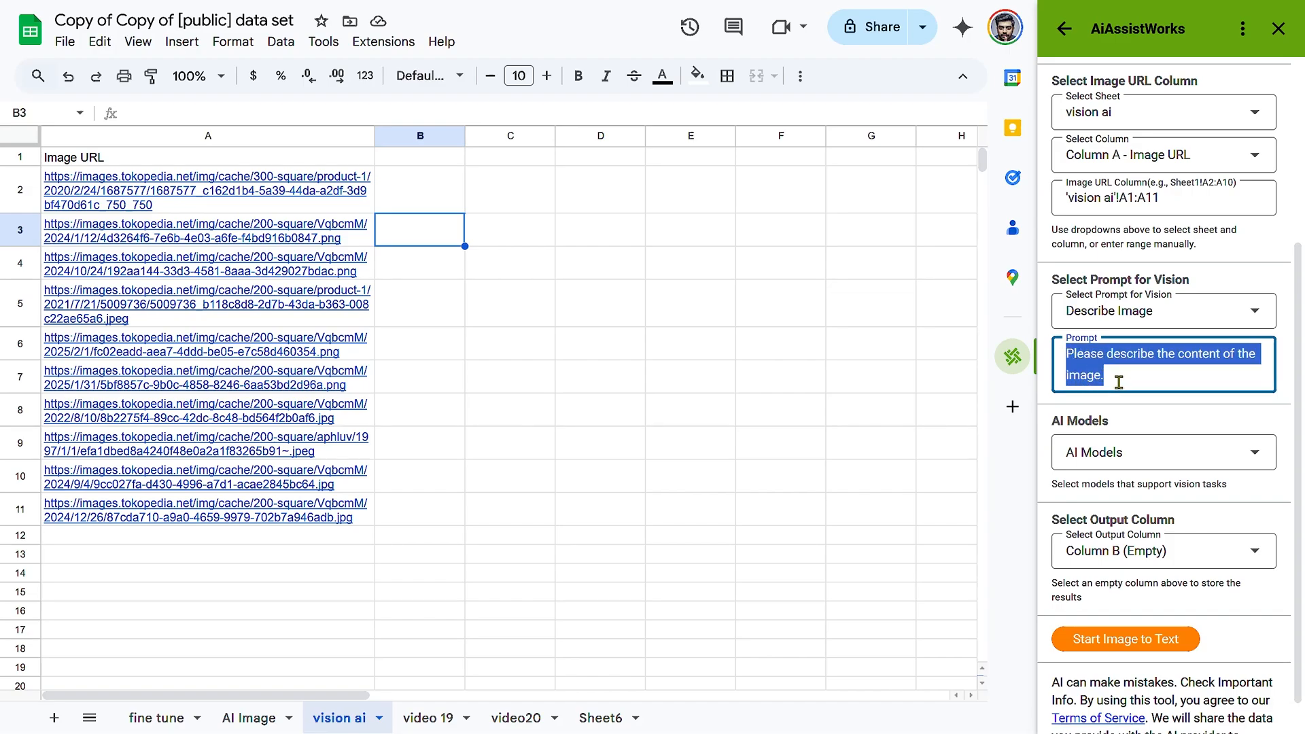
pyautogui.click(1107, 376)
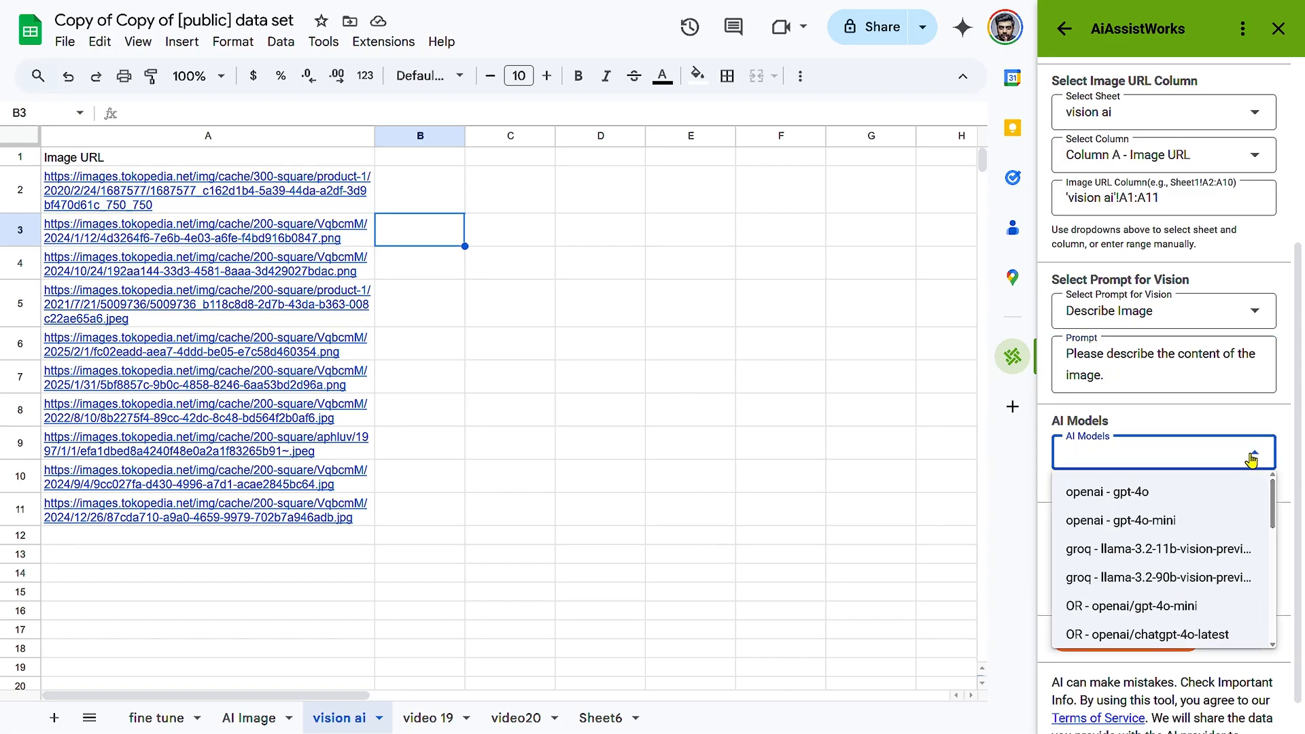
# Select the OR - google/gemini-flash-1.5 model from the AI Models list.
pyautogui.scroll(-3)
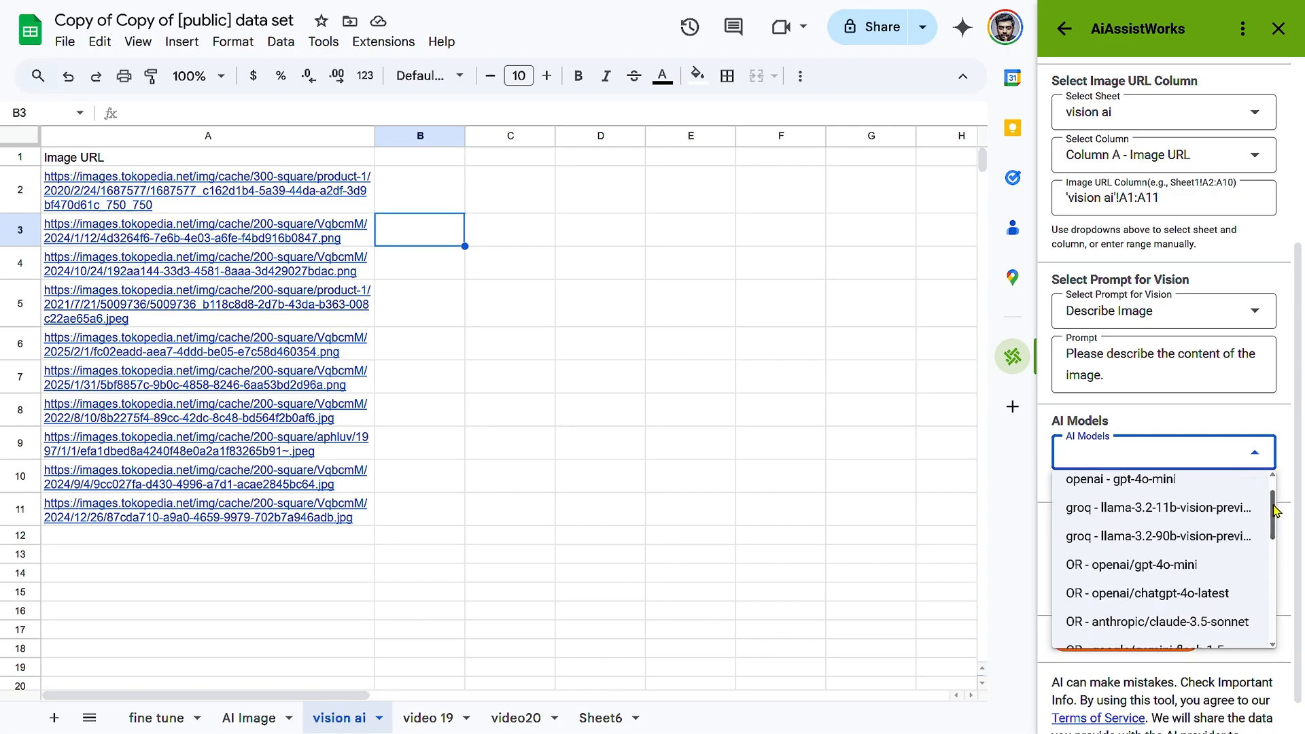
pyautogui.scroll(-3)
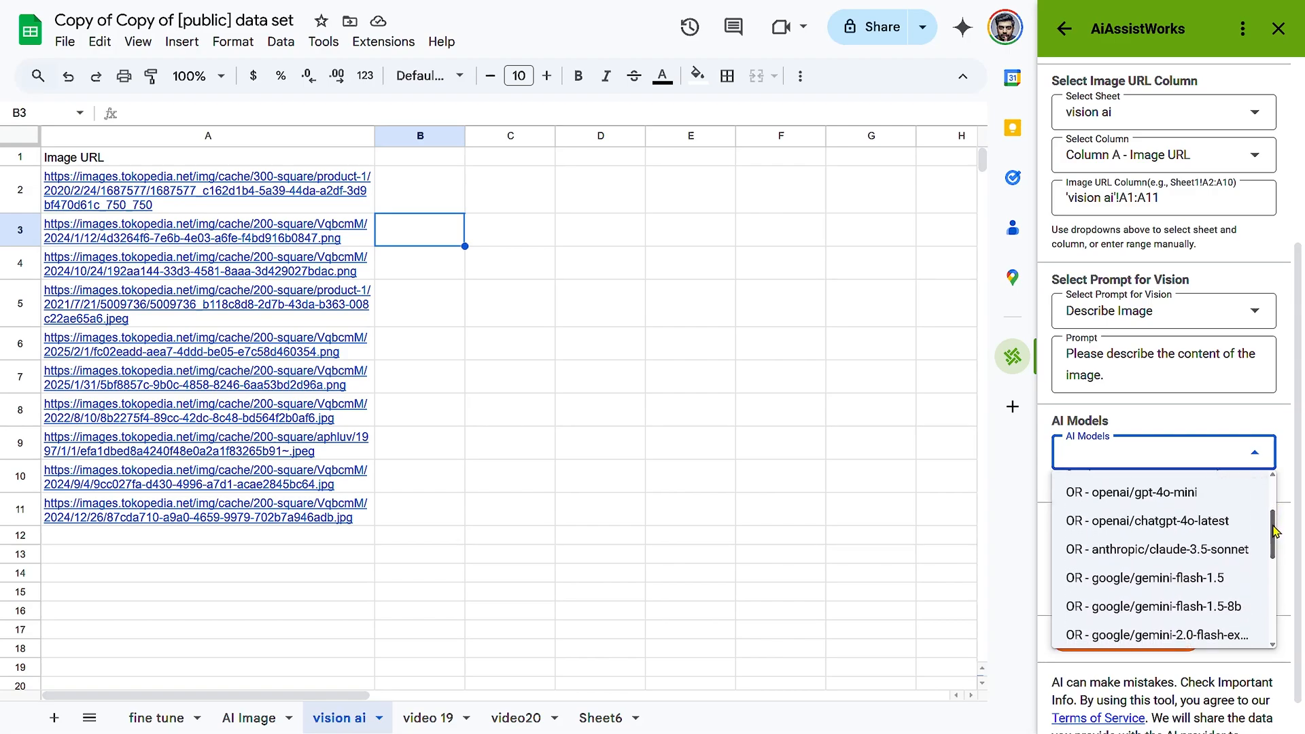
pyautogui.scroll(-3)
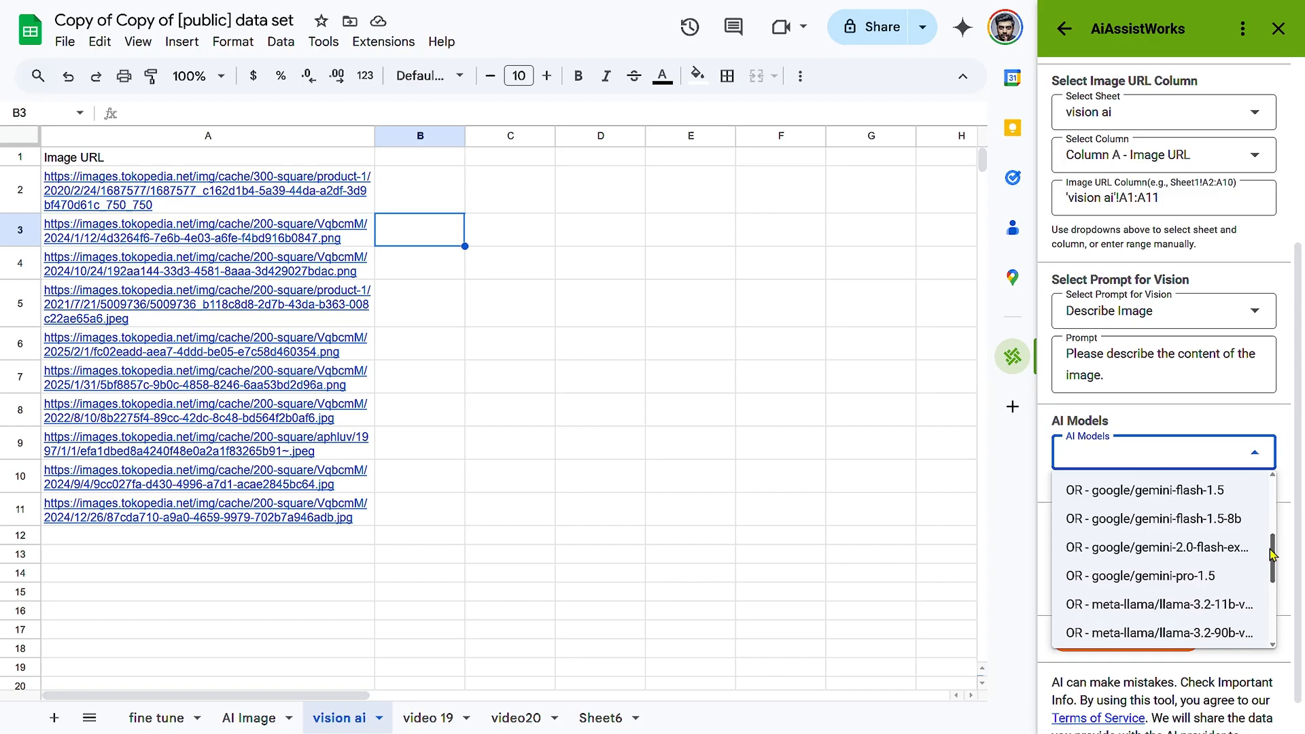
pyautogui.scroll(-3)
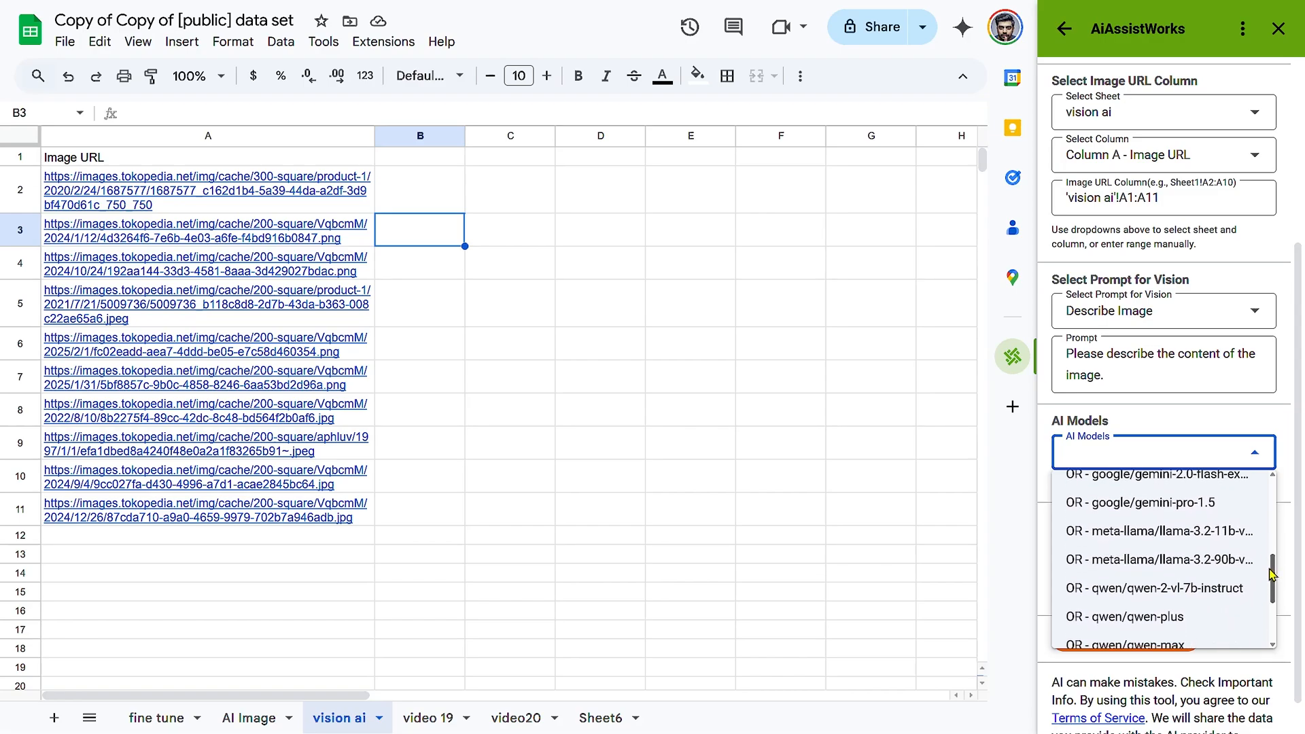
pyautogui.scroll(-3)
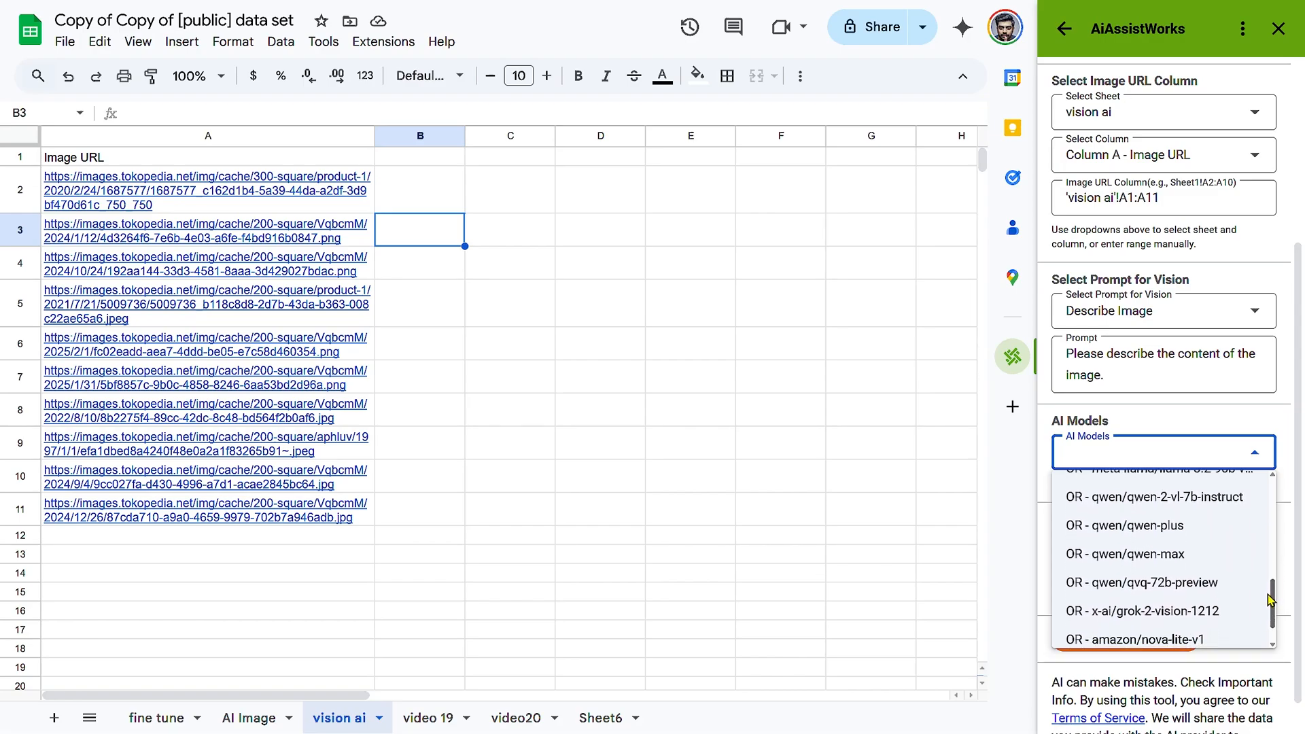
pyautogui.scroll(3)
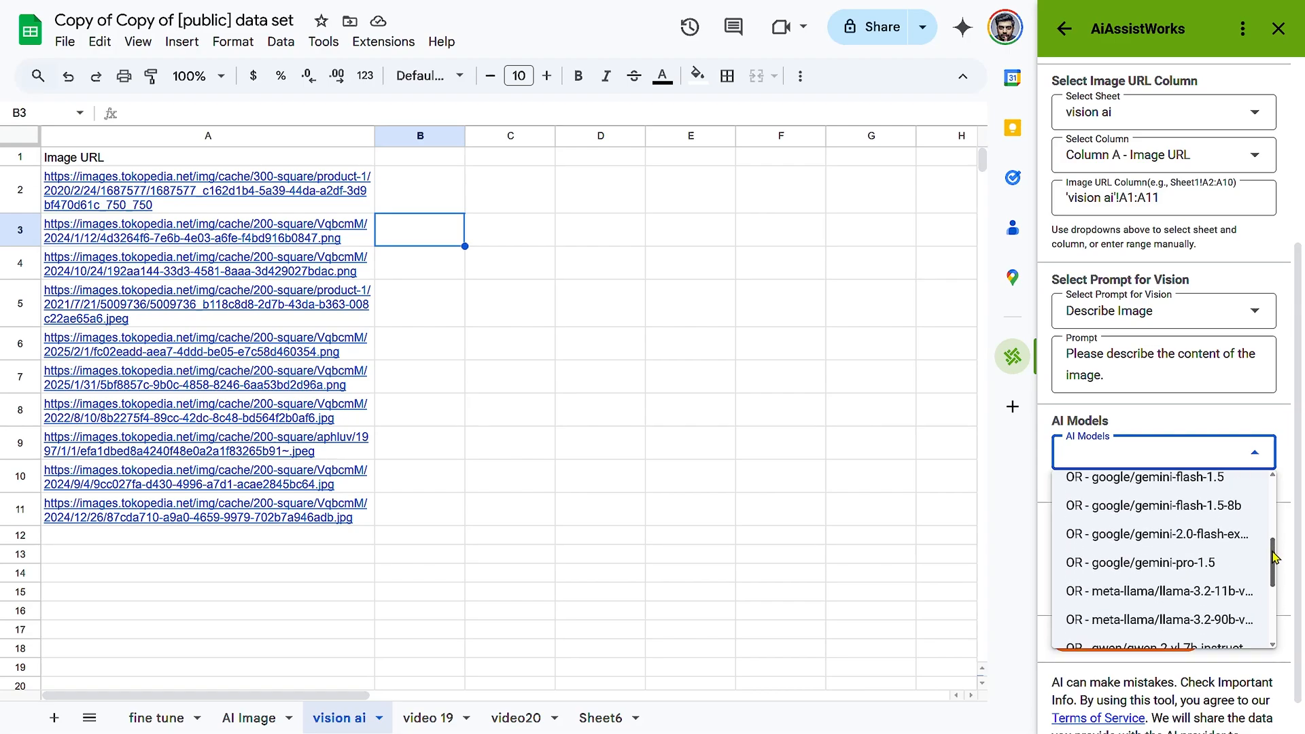
pyautogui.scroll(3)
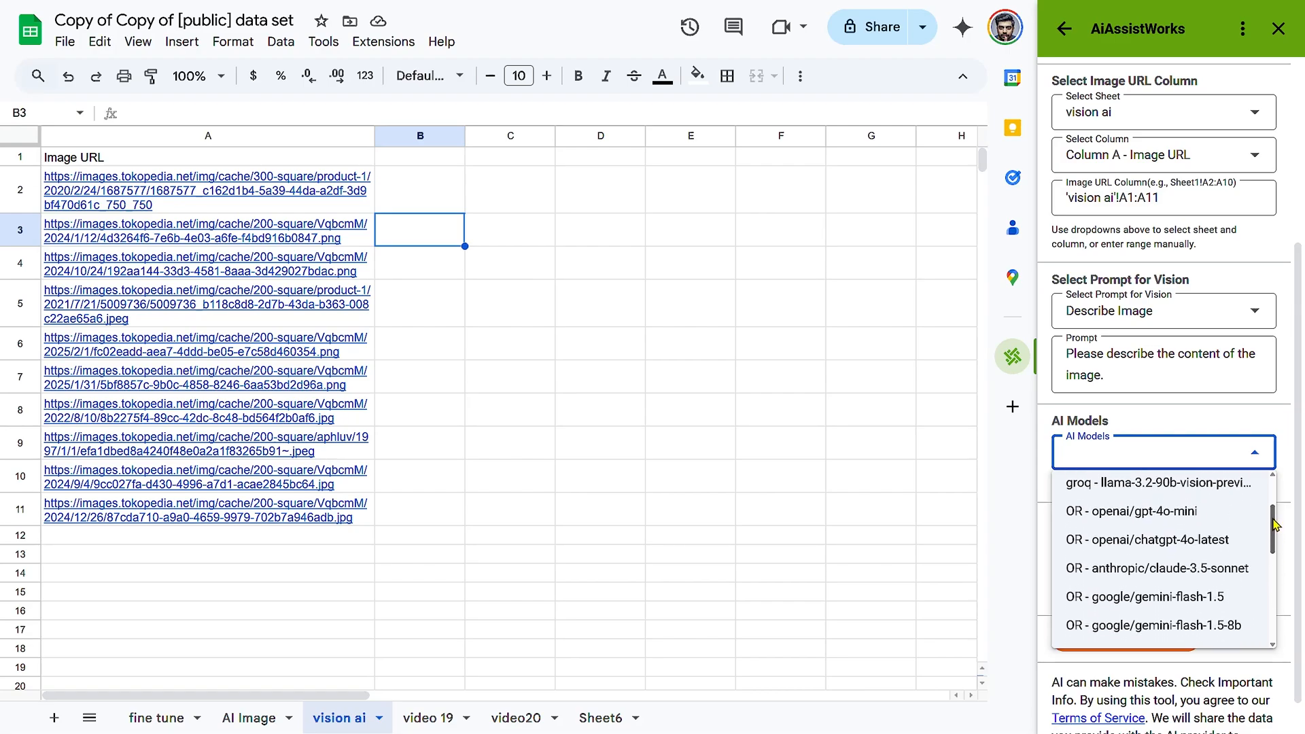
pyautogui.scroll(-3)
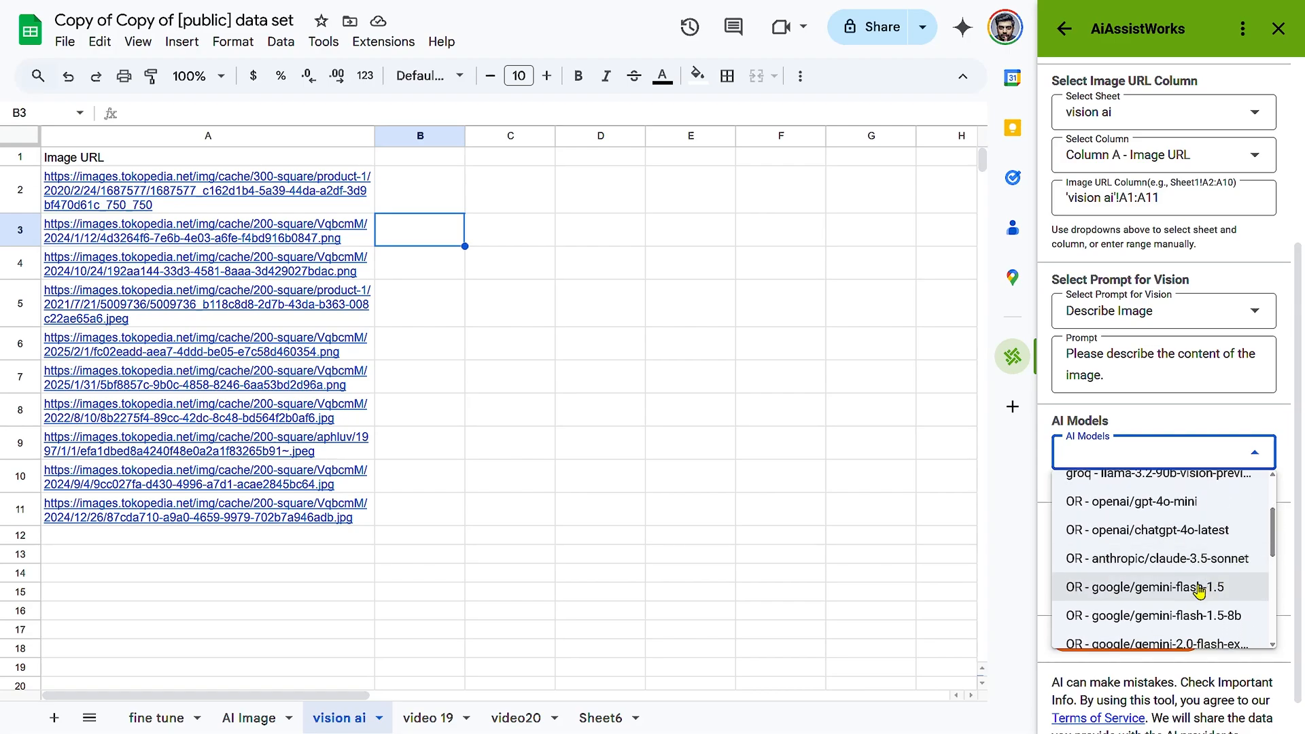
pyautogui.click(1163, 550)
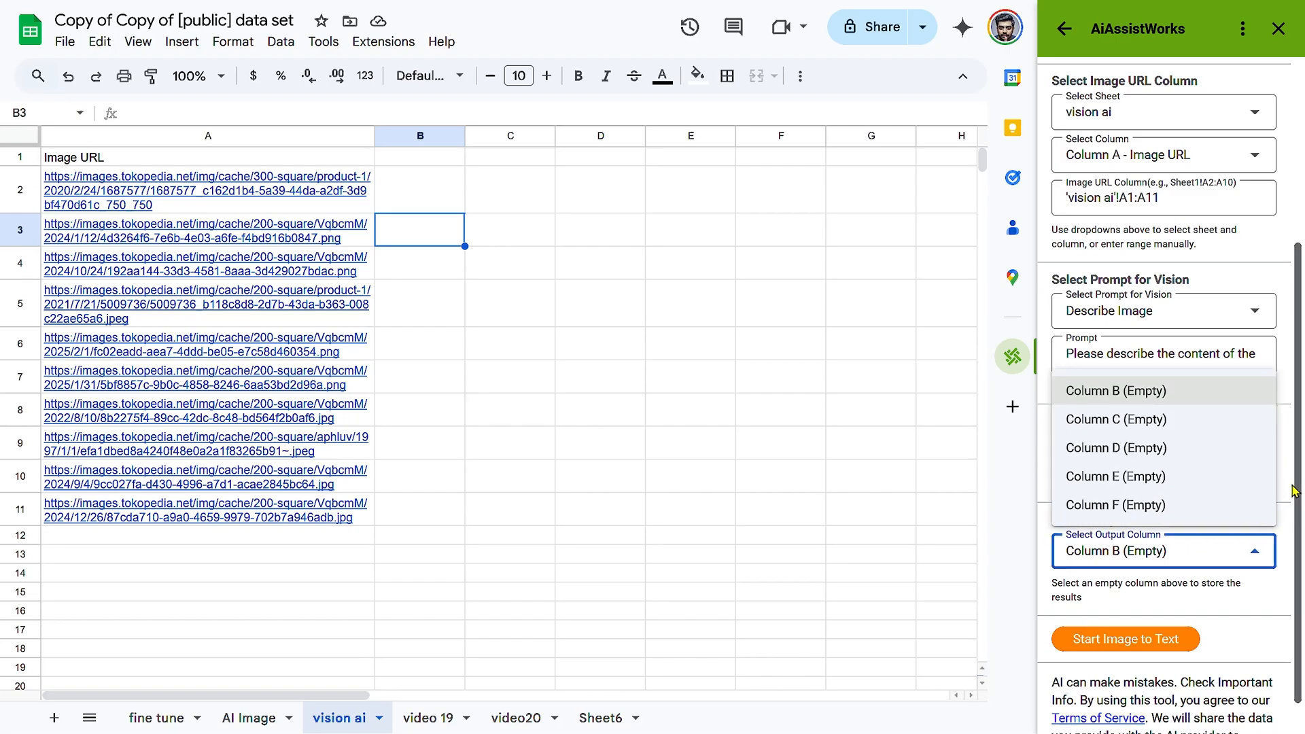
# Set the output column to Column B.
pyautogui.click(1116, 505)
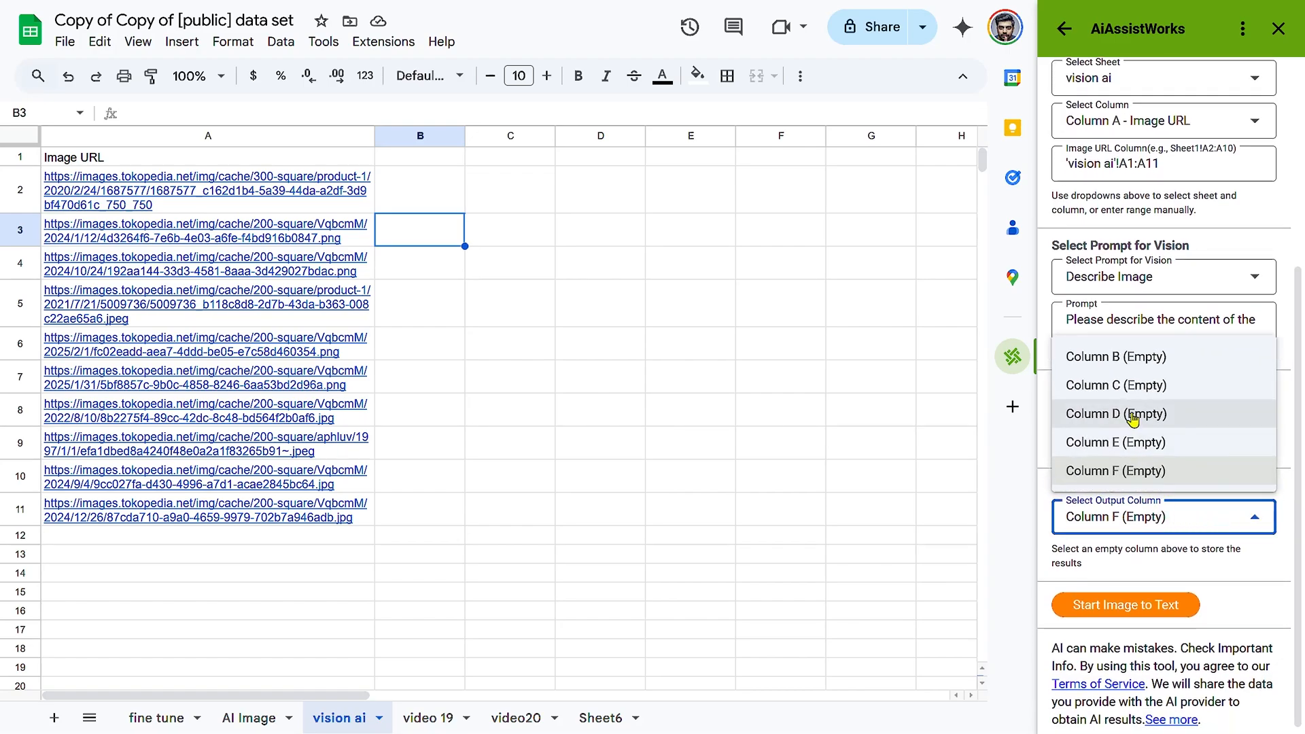
pyautogui.click(1117, 357)
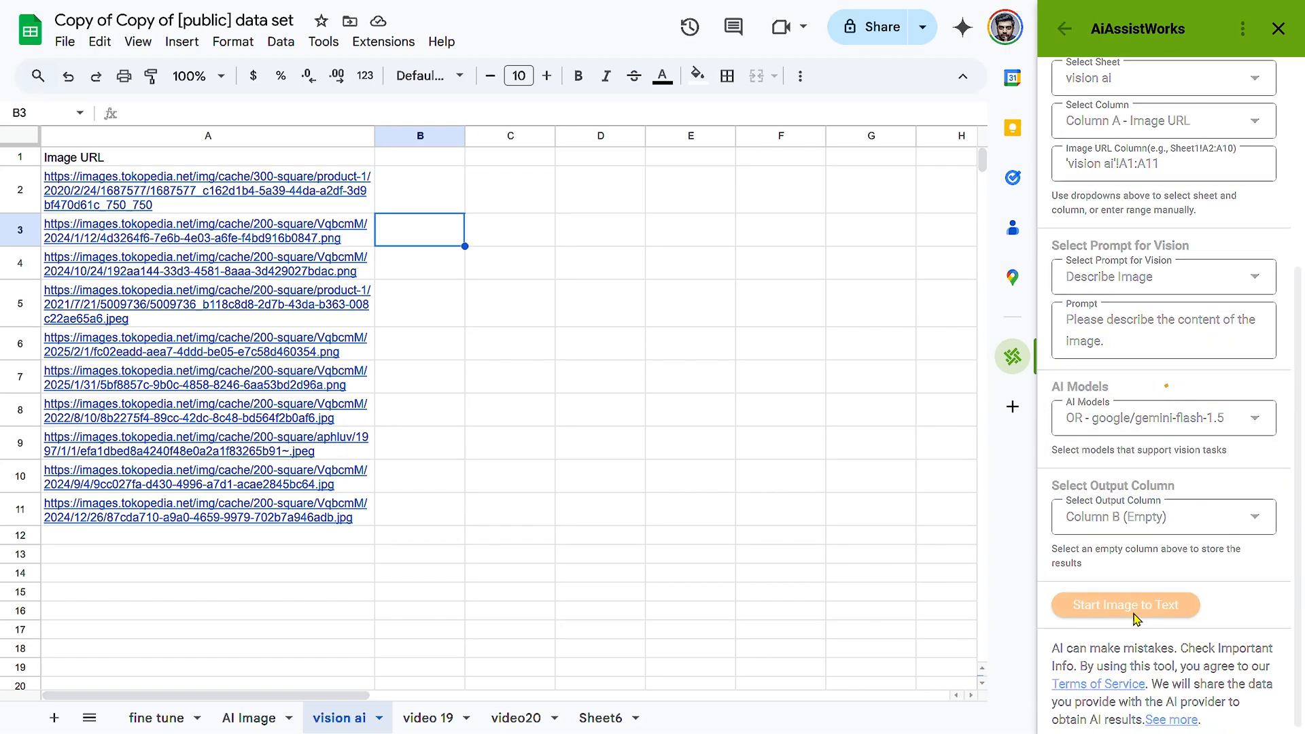
# Start Image to Text and scroll through the 11 generated descriptions in column B.
pyautogui.click(1126, 605)
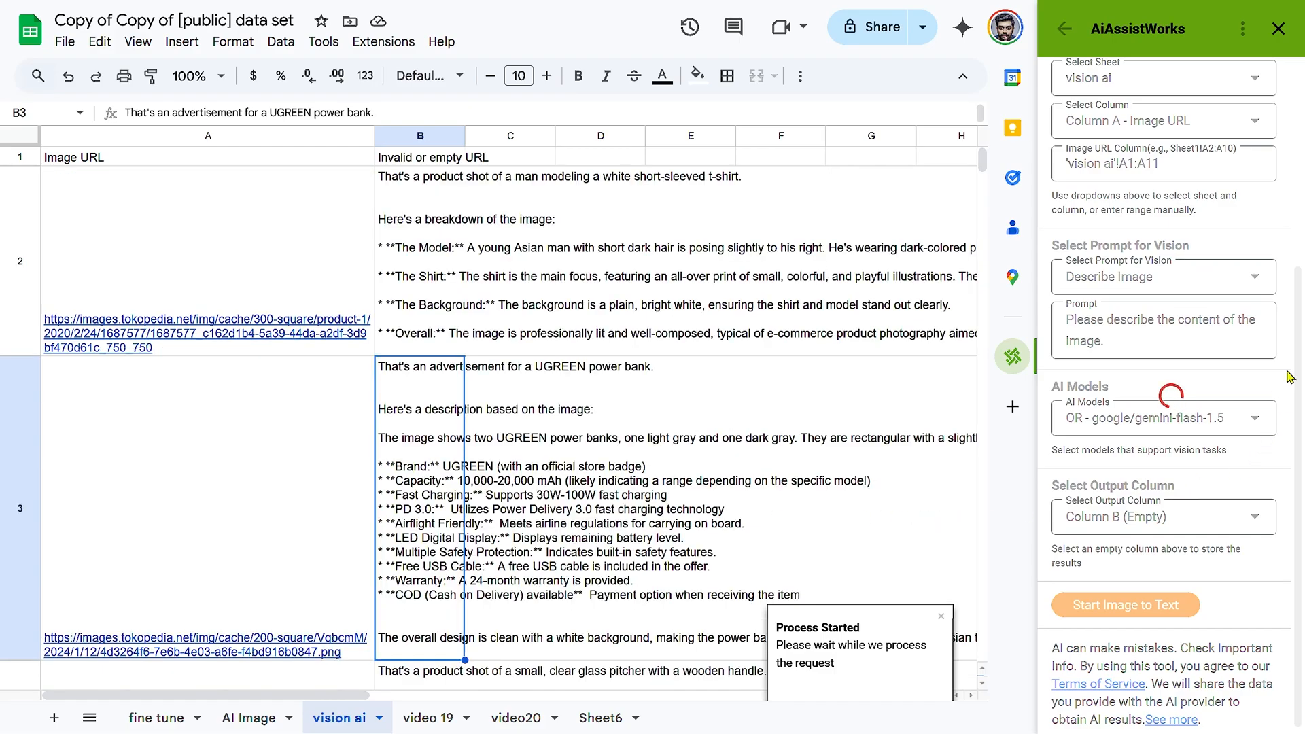
pyautogui.scroll(-3)
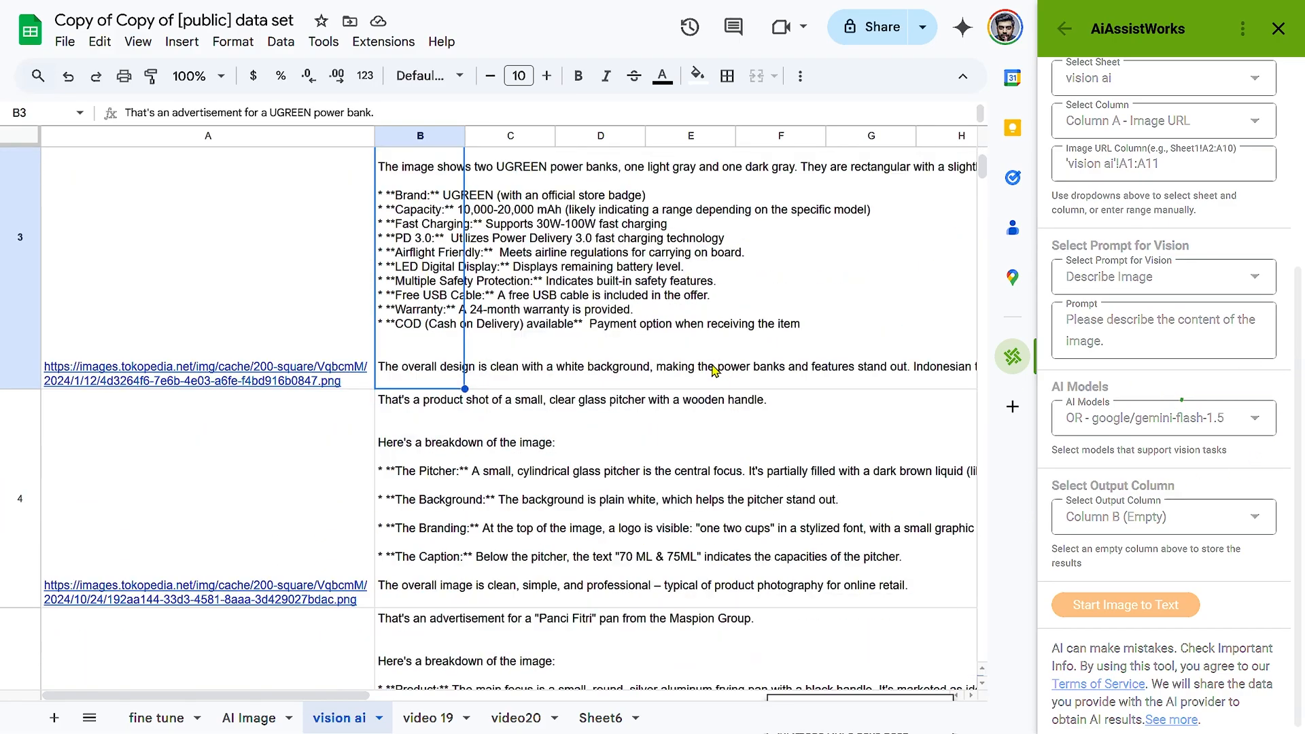
pyautogui.click(1125, 605)
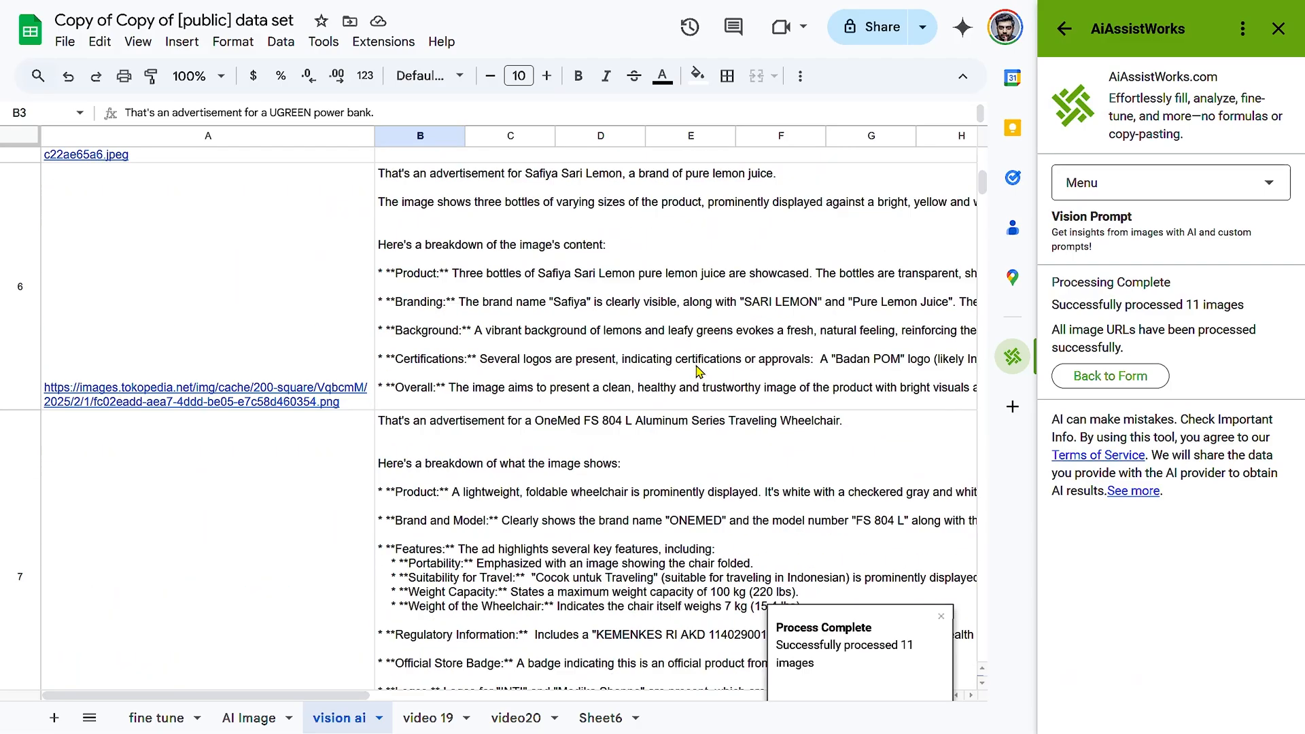
pyautogui.scroll(3)
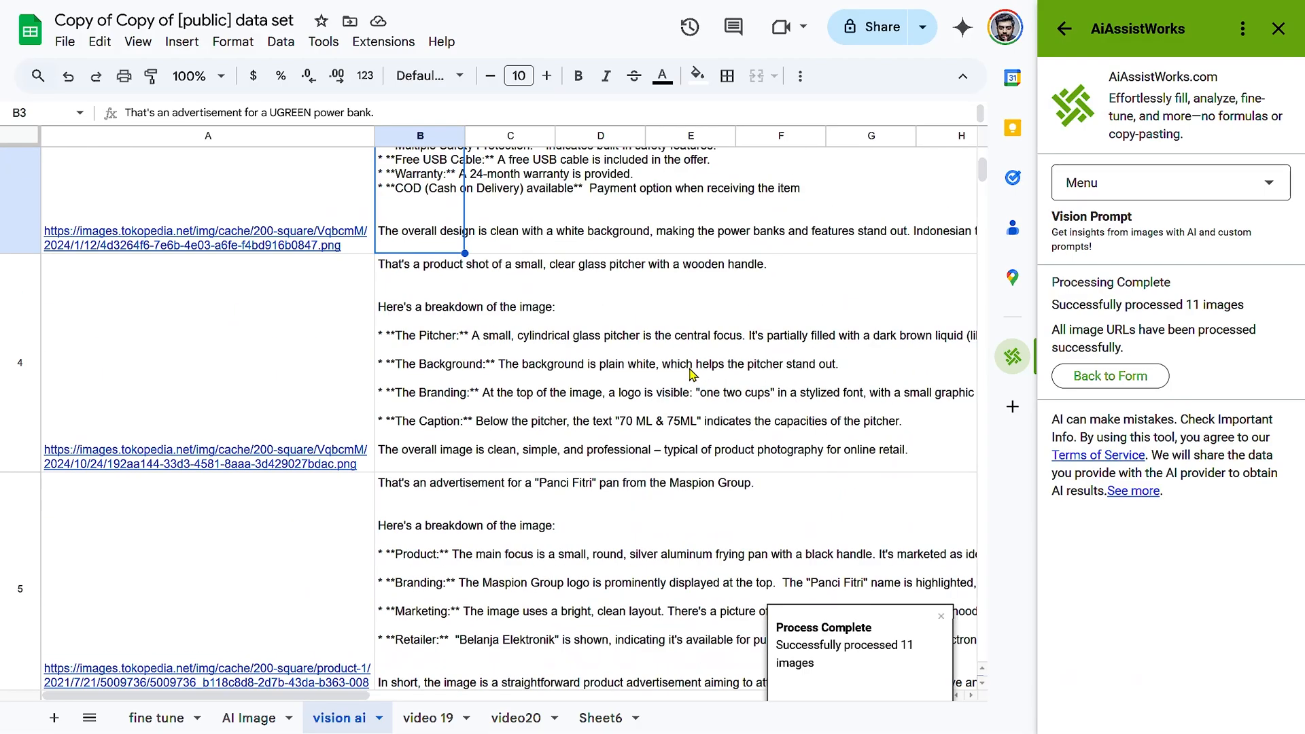
pyautogui.scroll(-3)
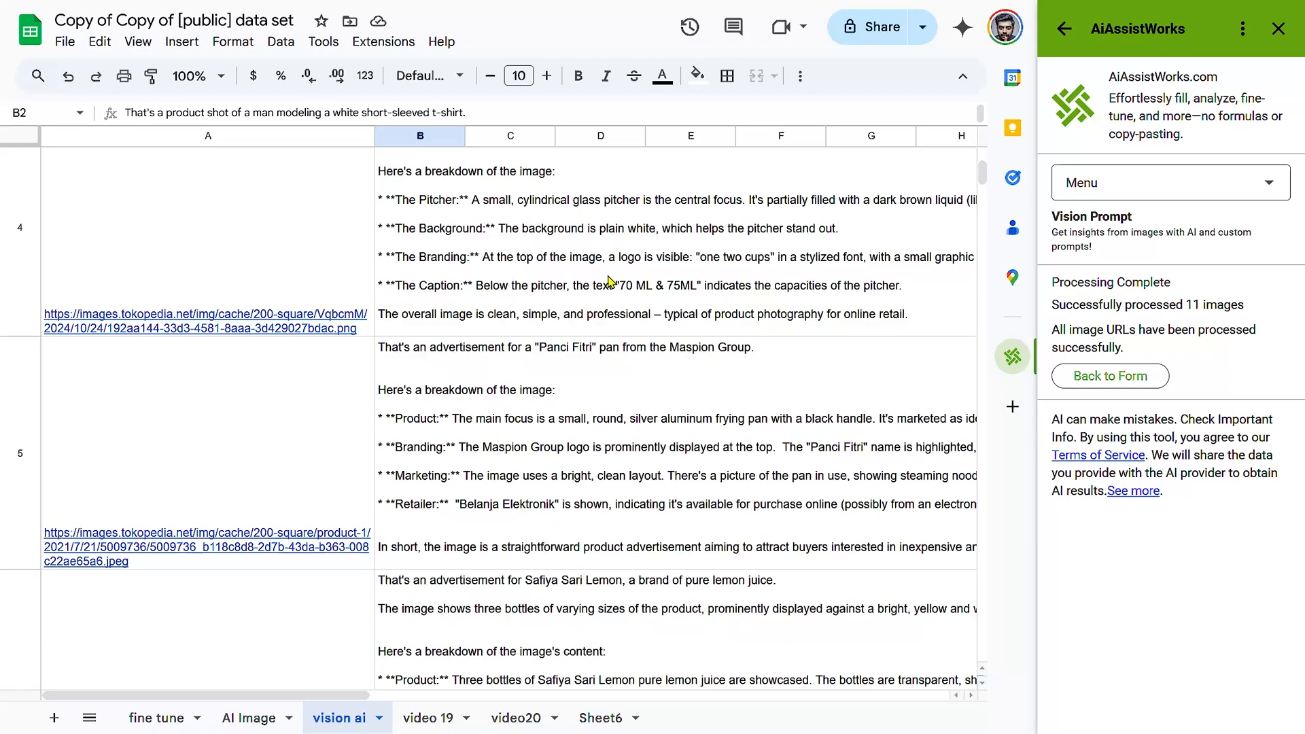
pyautogui.scroll(-3)
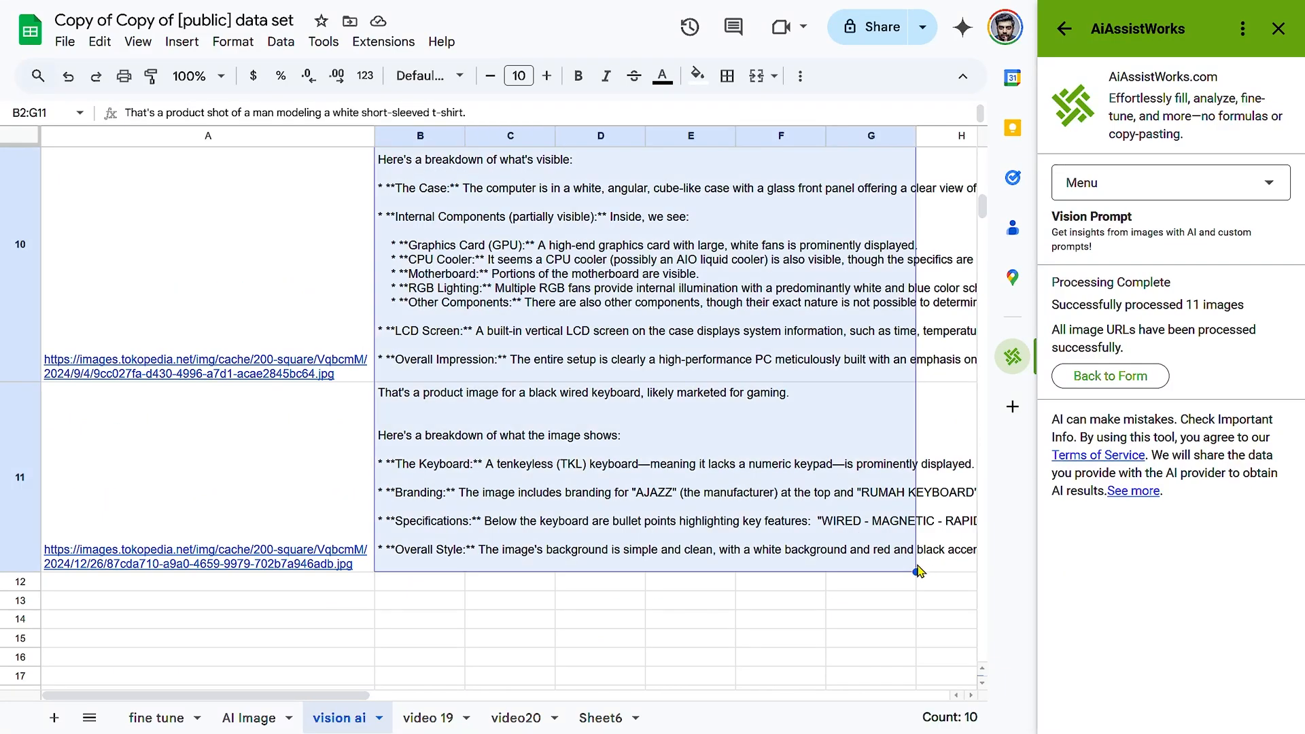
# Reduce the B2:G11 descriptions' font size to 6 and scroll back to the top.
pyautogui.click(490, 76)
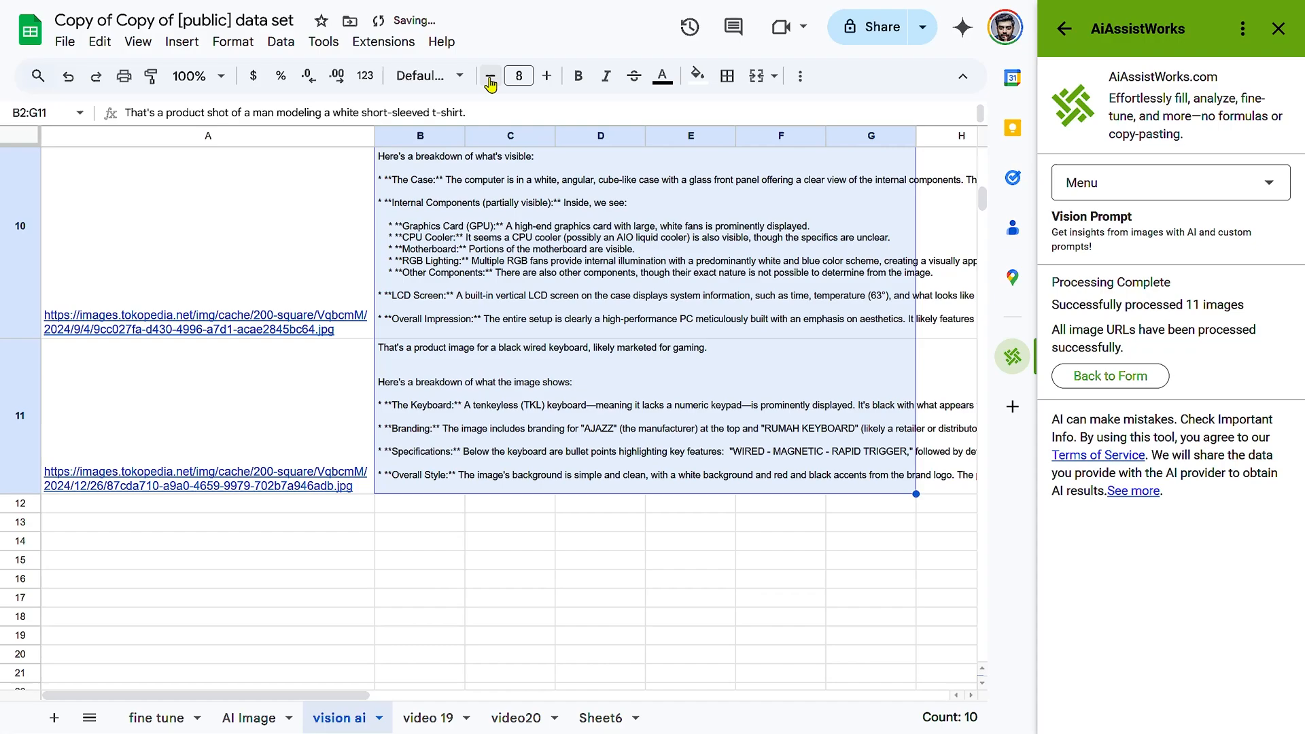
pyautogui.click(490, 75)
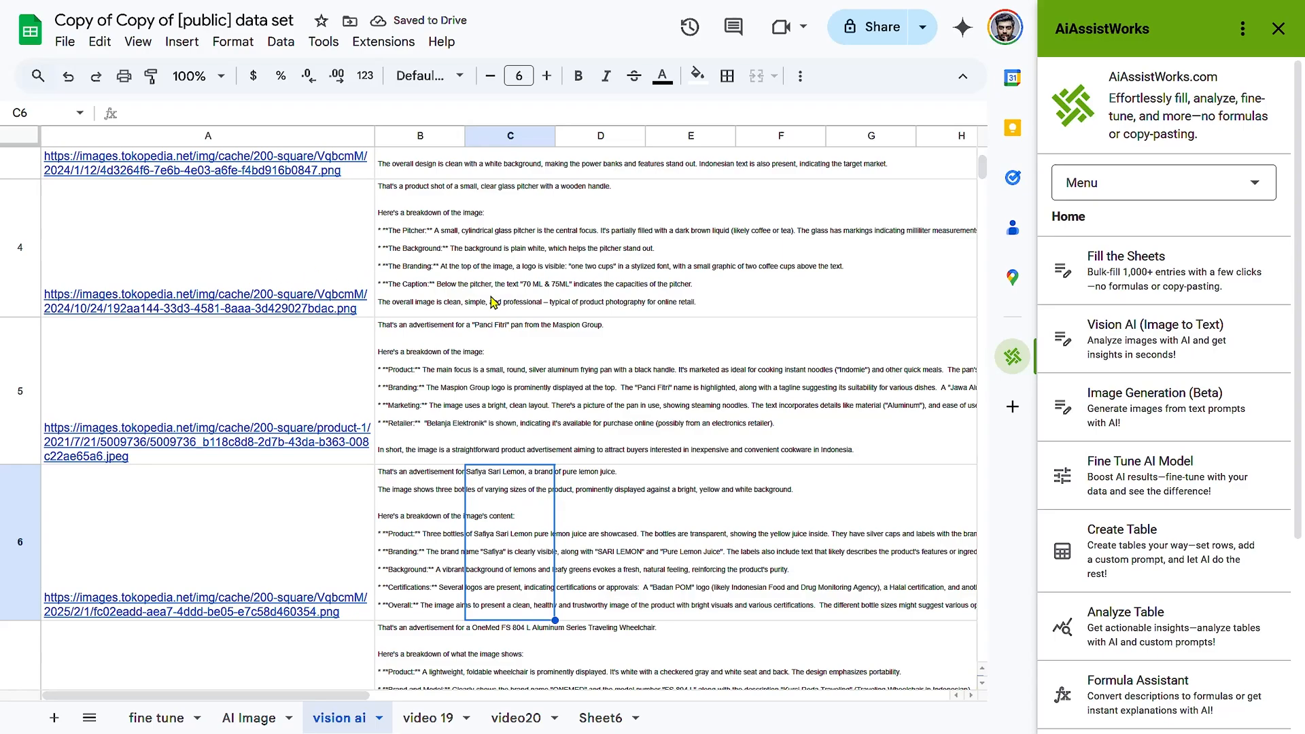
pyautogui.scroll(3)
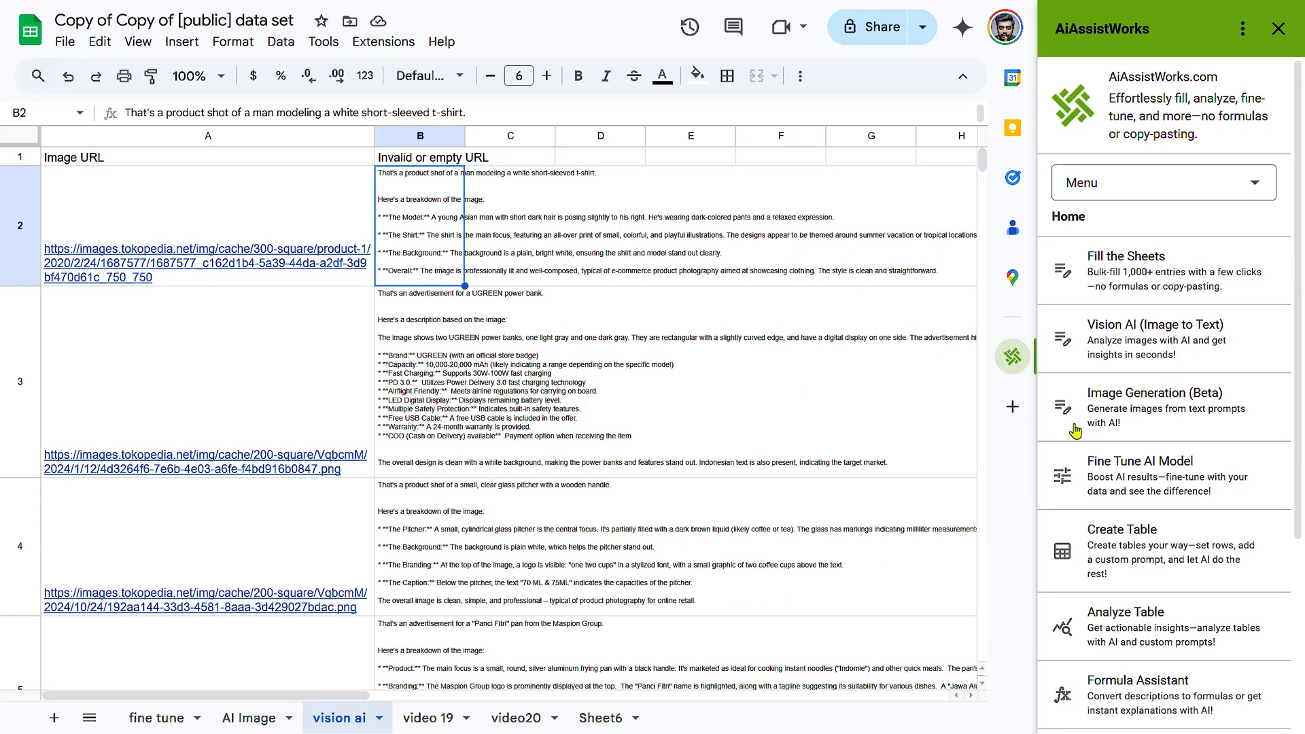
pyautogui.moveTo(876, 351)
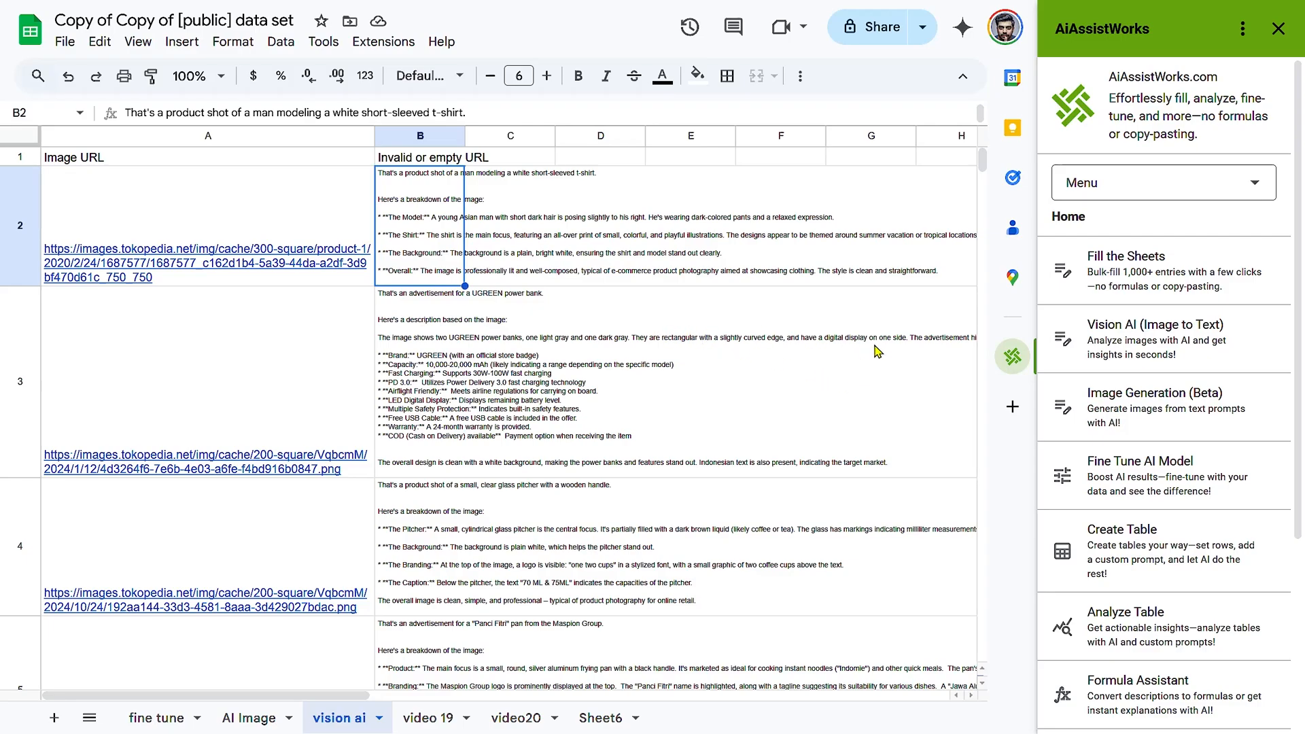
pyautogui.moveTo(891, 360)
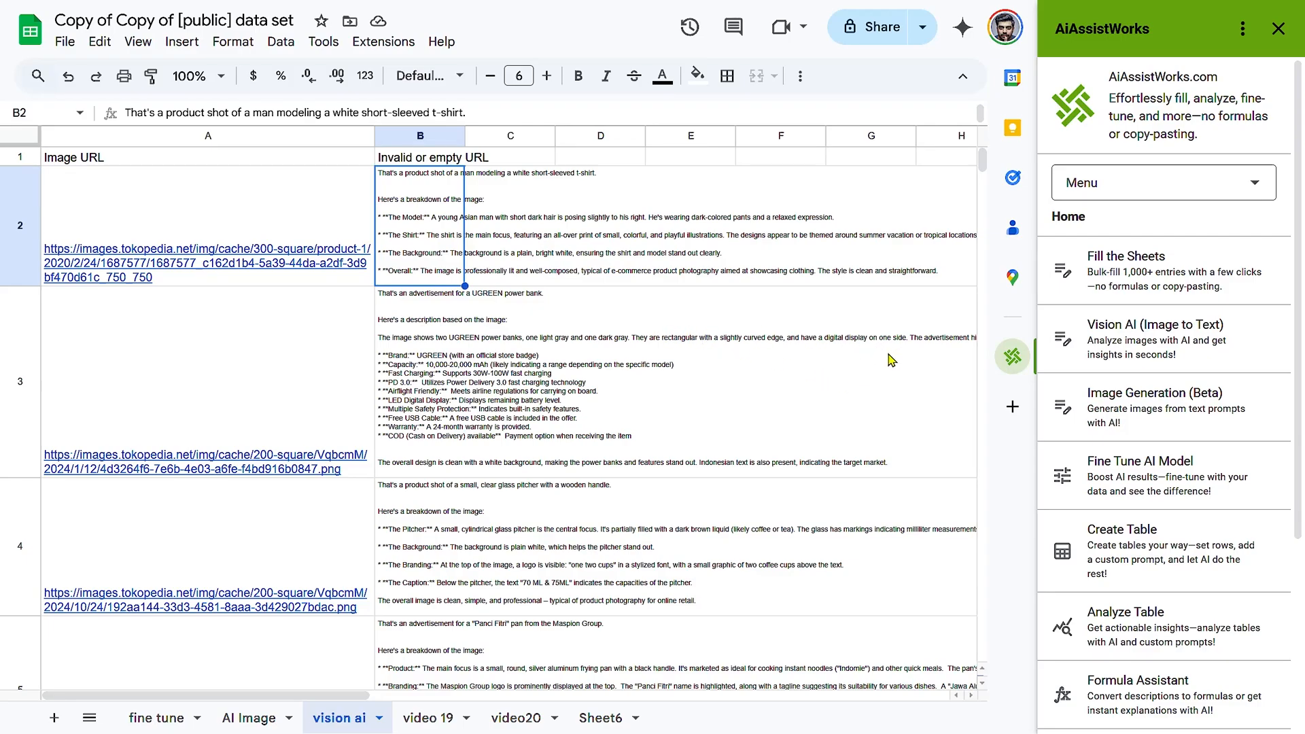